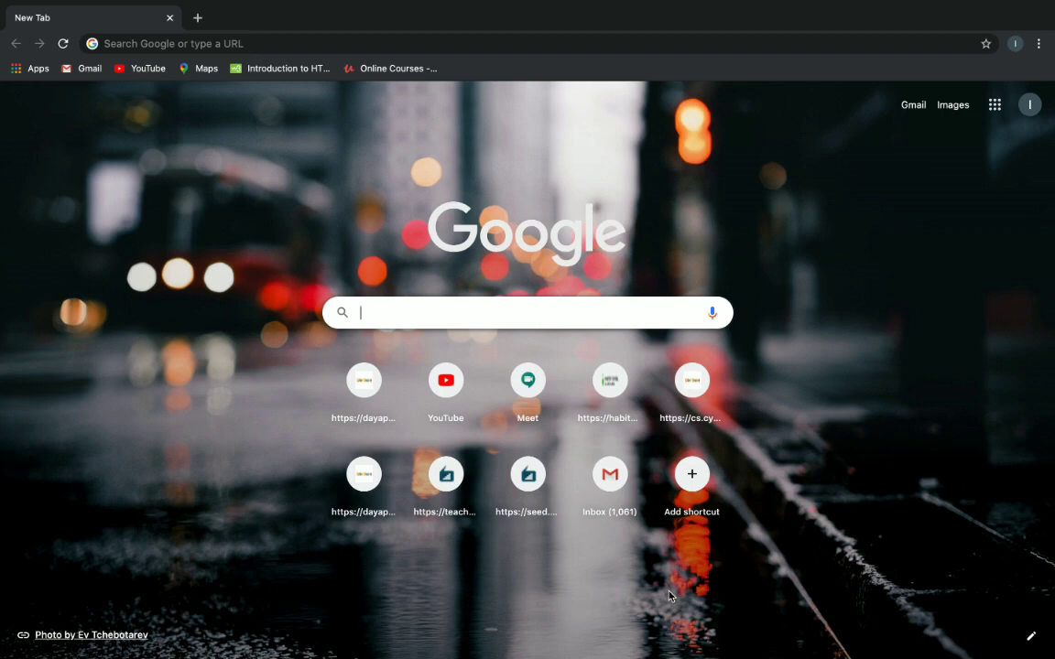
mouse_move(499, 296)
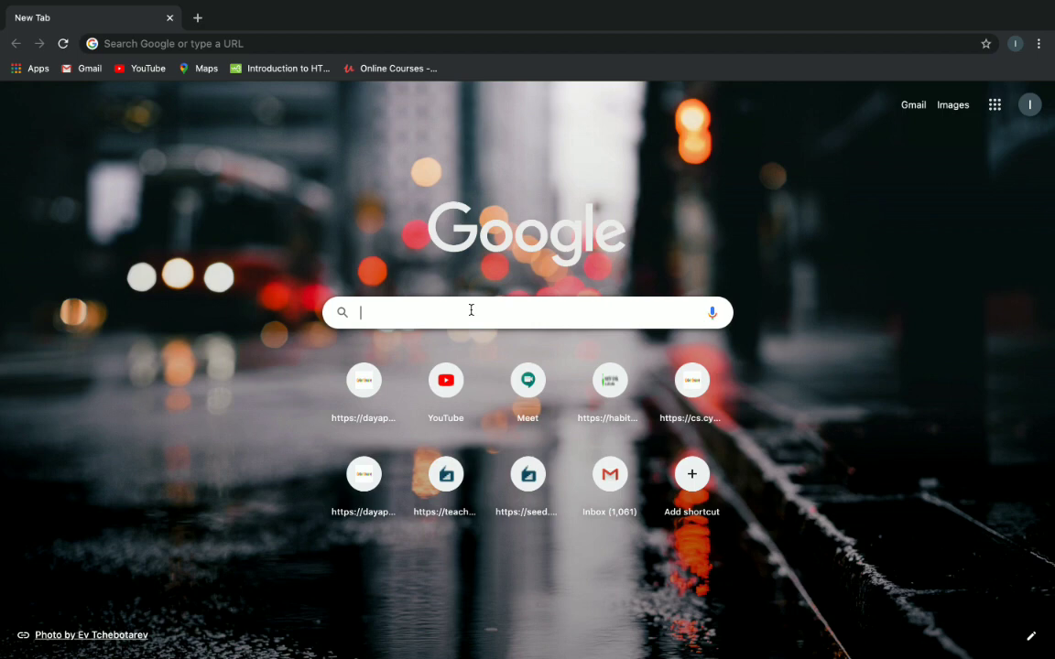
Search Google for 'gmail' and scroll to the Create your Google Account result.
type("gmail")
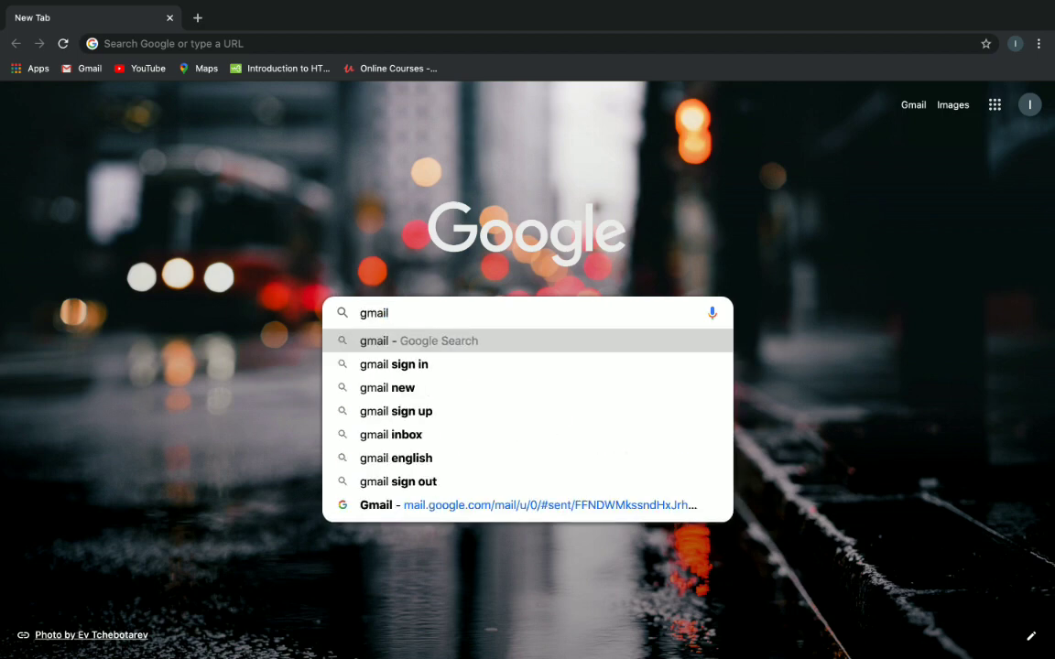
left_click(418, 339)
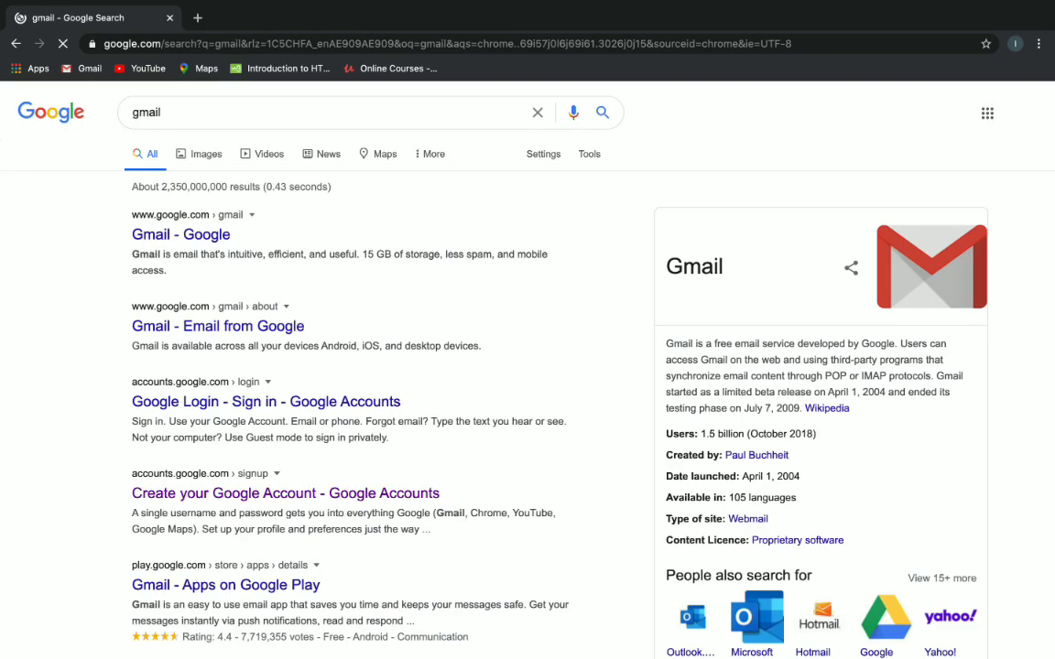
scroll("down", 3)
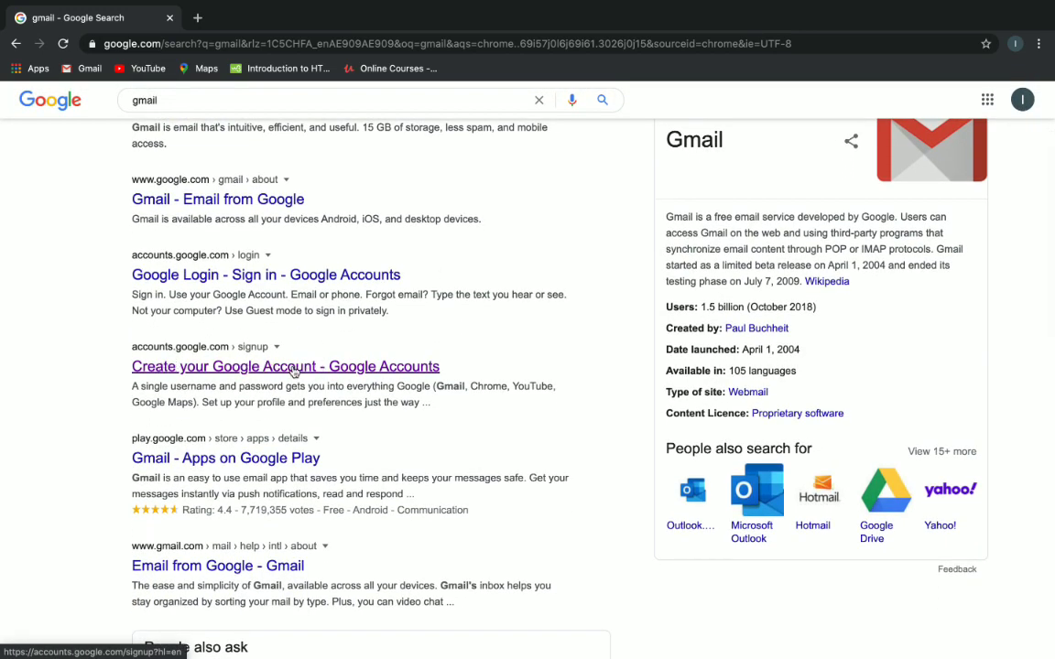
Open the Google Account creation page and enter first name 'student', last name 'name'.
left_click(285, 366)
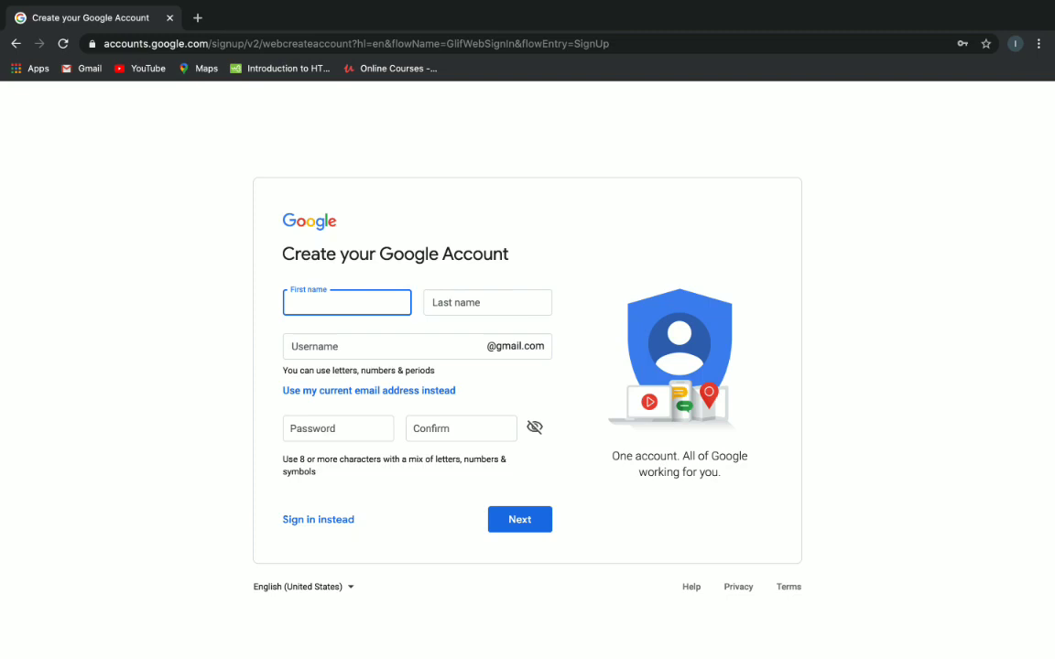
type("studen")
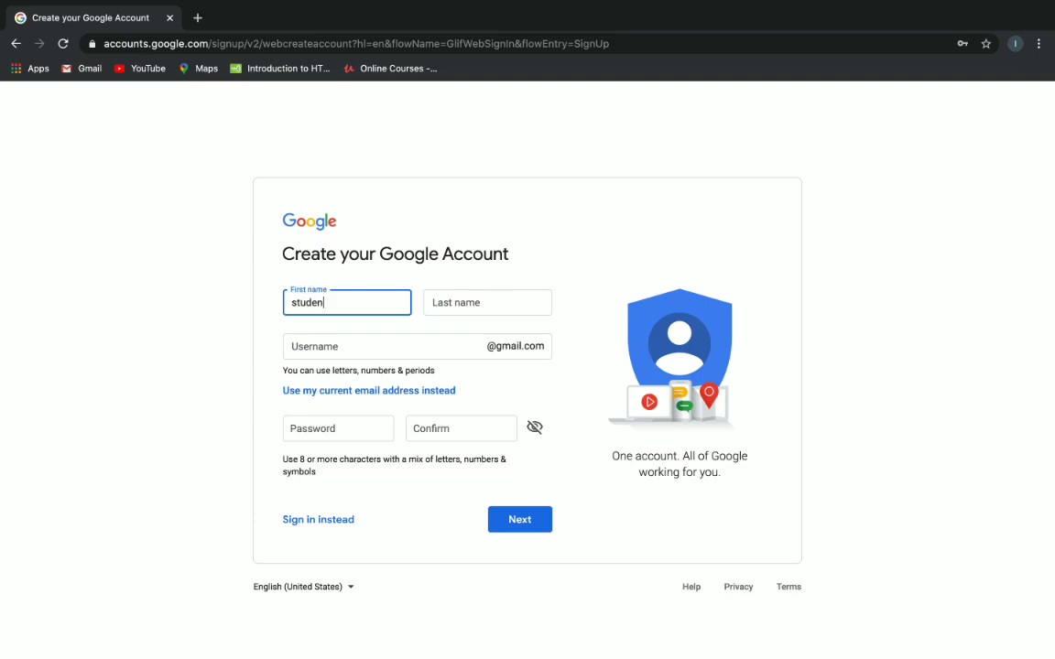
type("t")
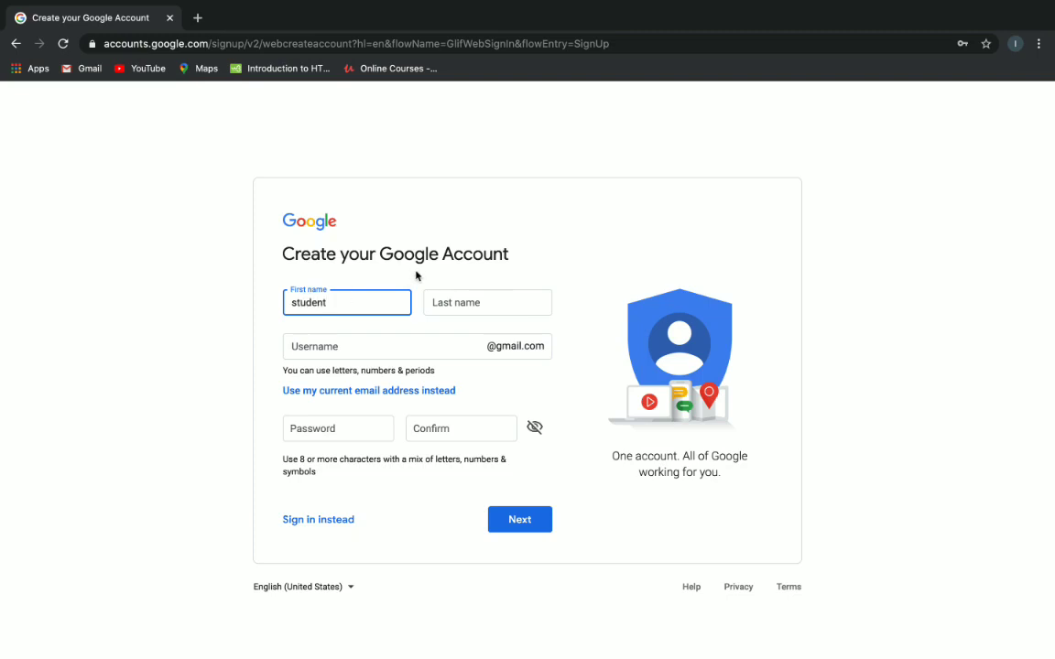
left_click(487, 302)
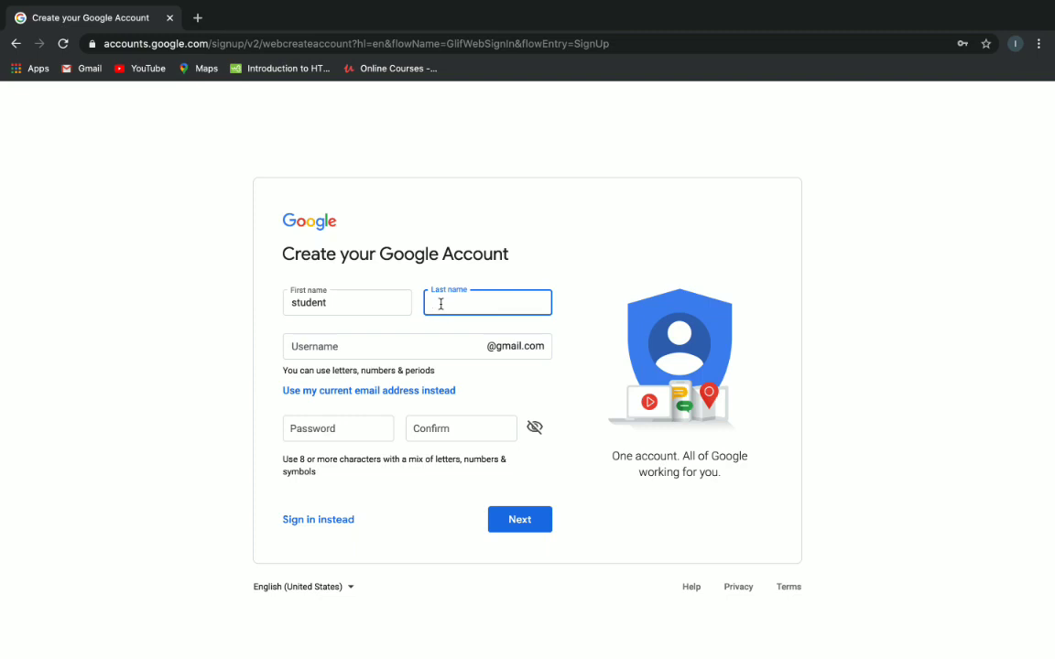
type("name")
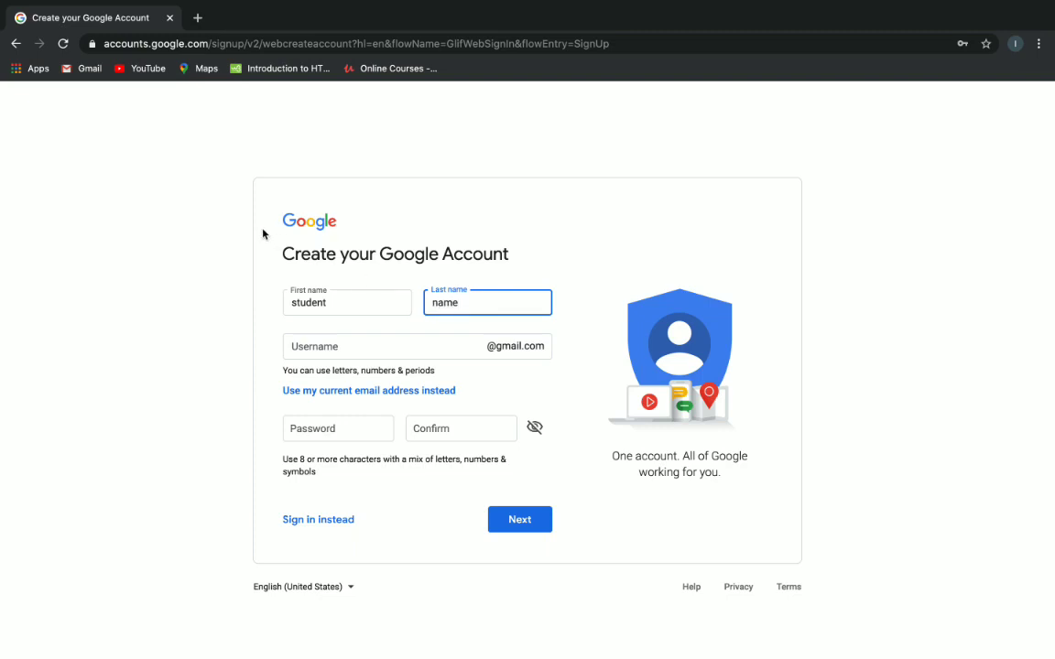
left_click(417, 346)
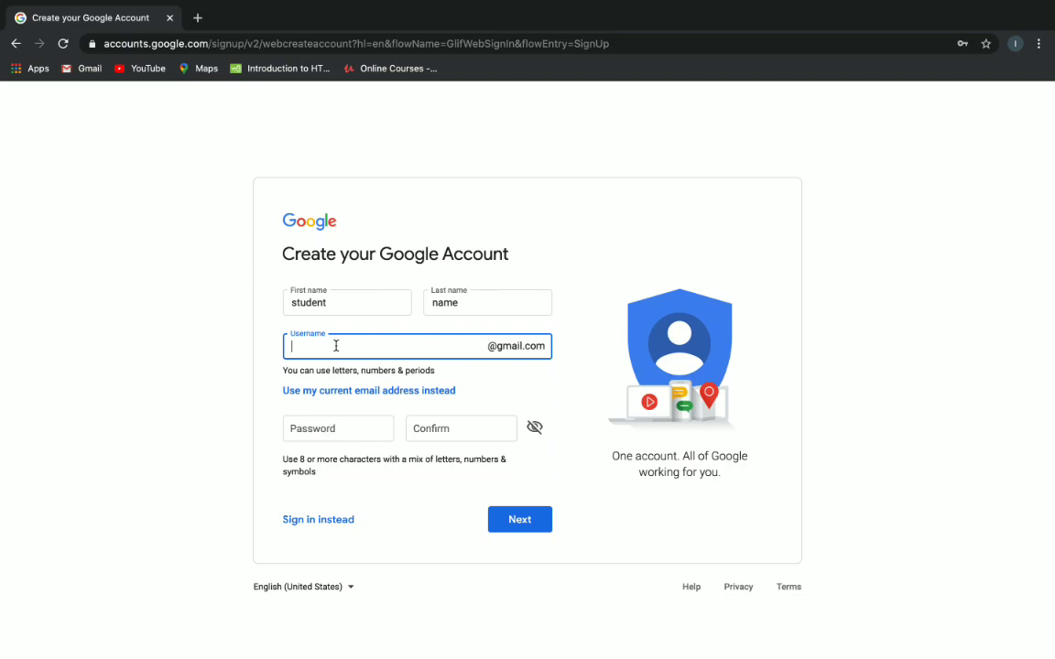
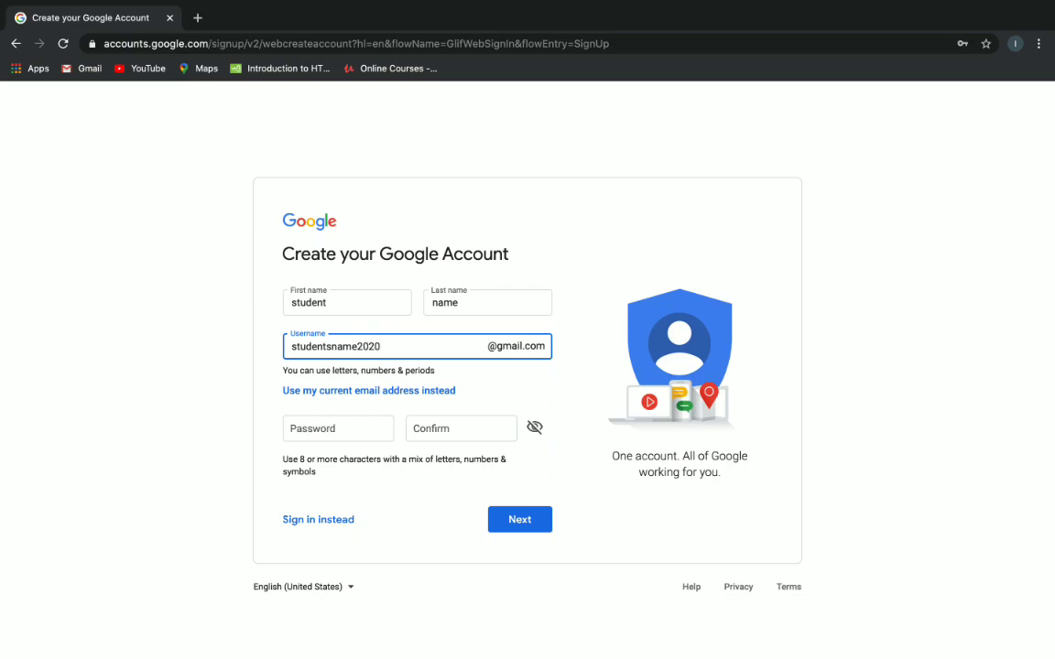
left_click(338, 428)
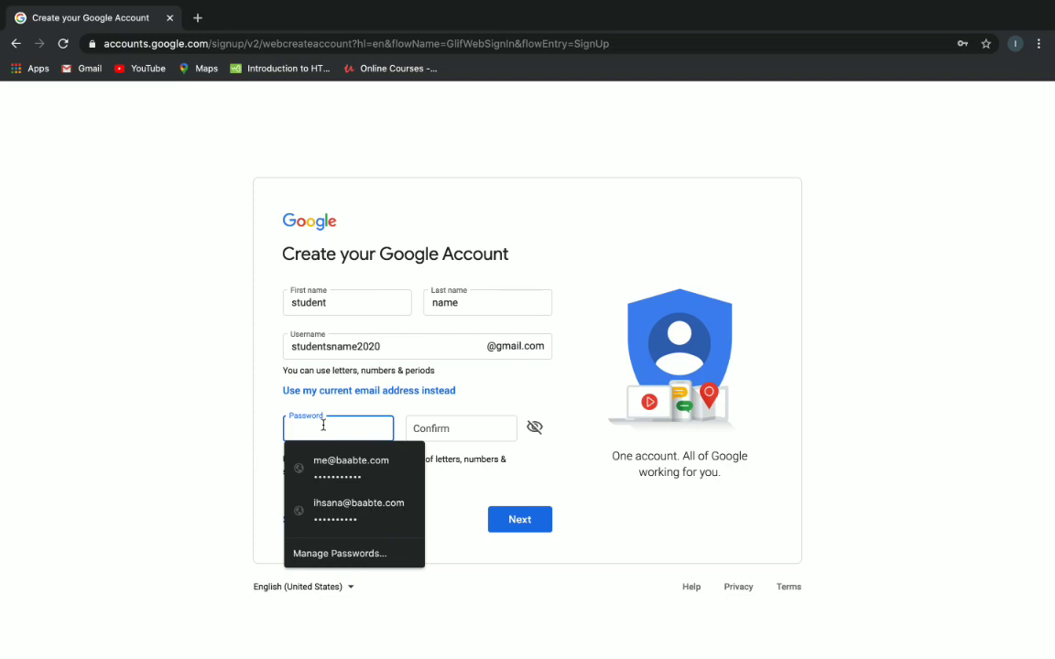
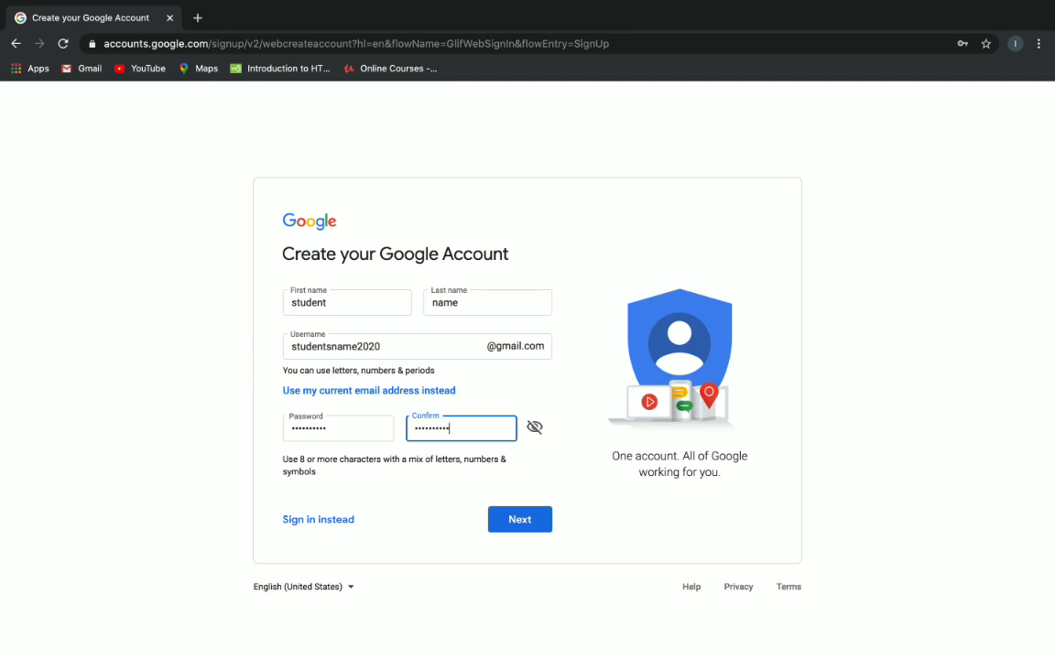
left_click(519, 519)
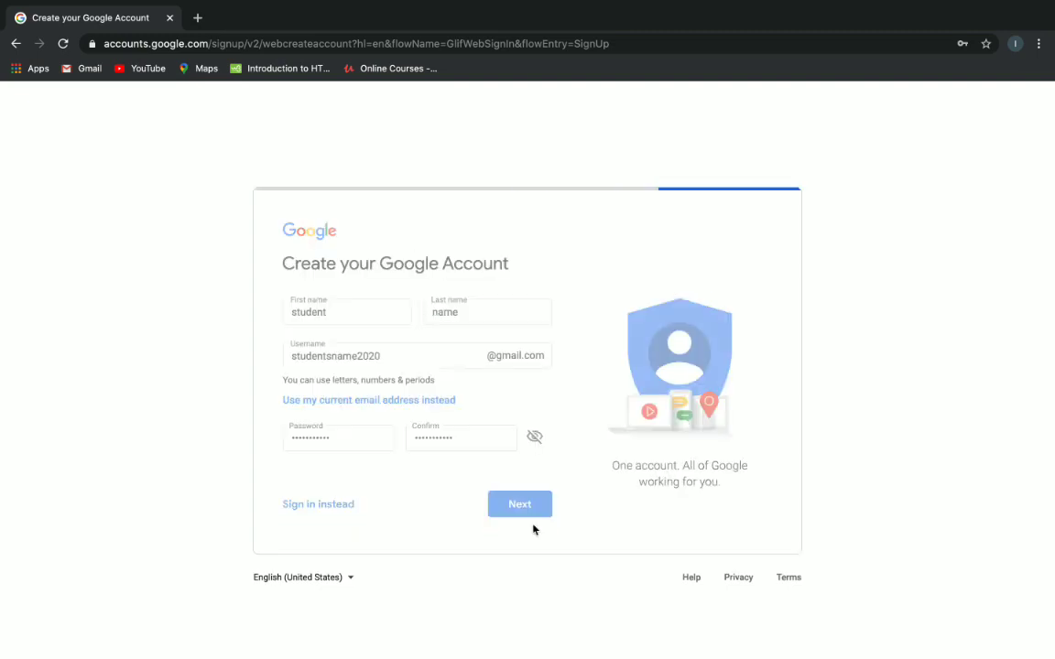
Enter the student's birthday as January 1, 2010.
left_click(519, 504)
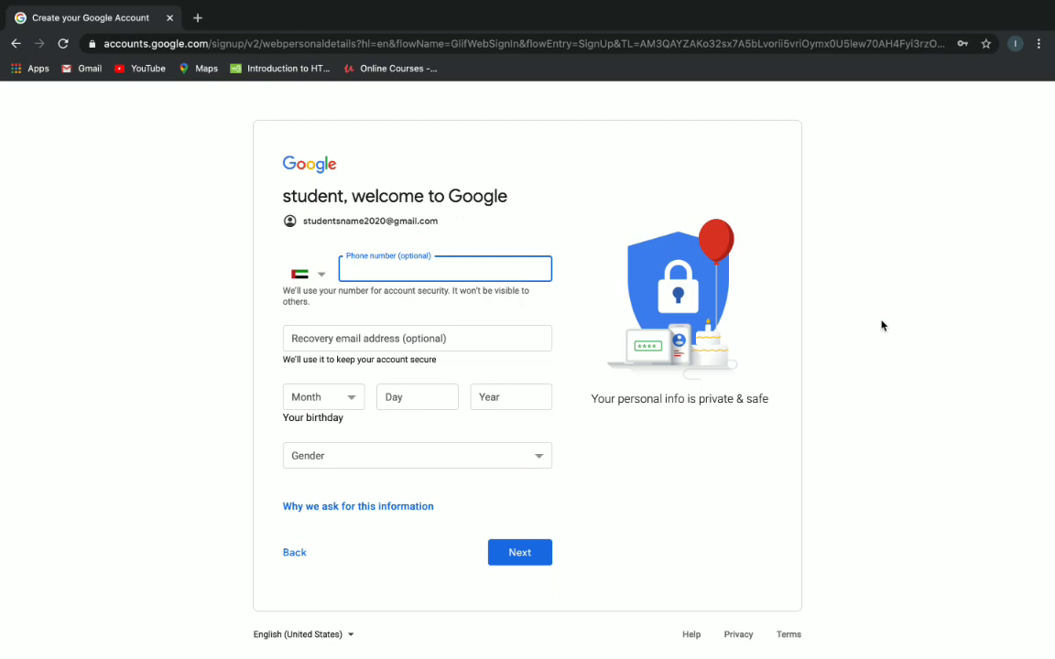
mouse_move(654, 288)
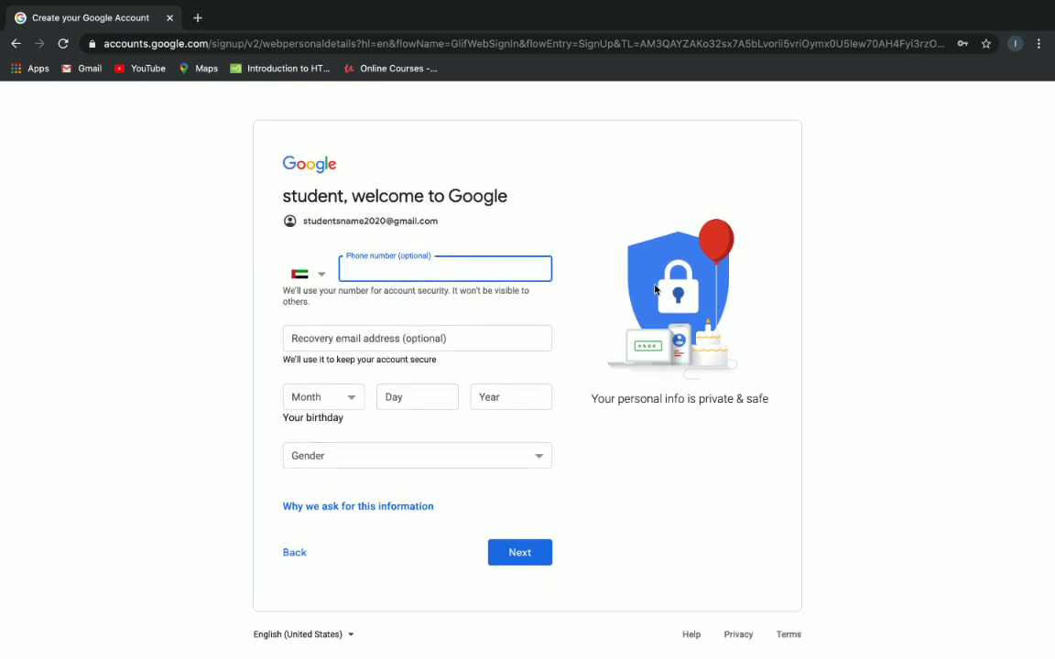
mouse_move(541, 190)
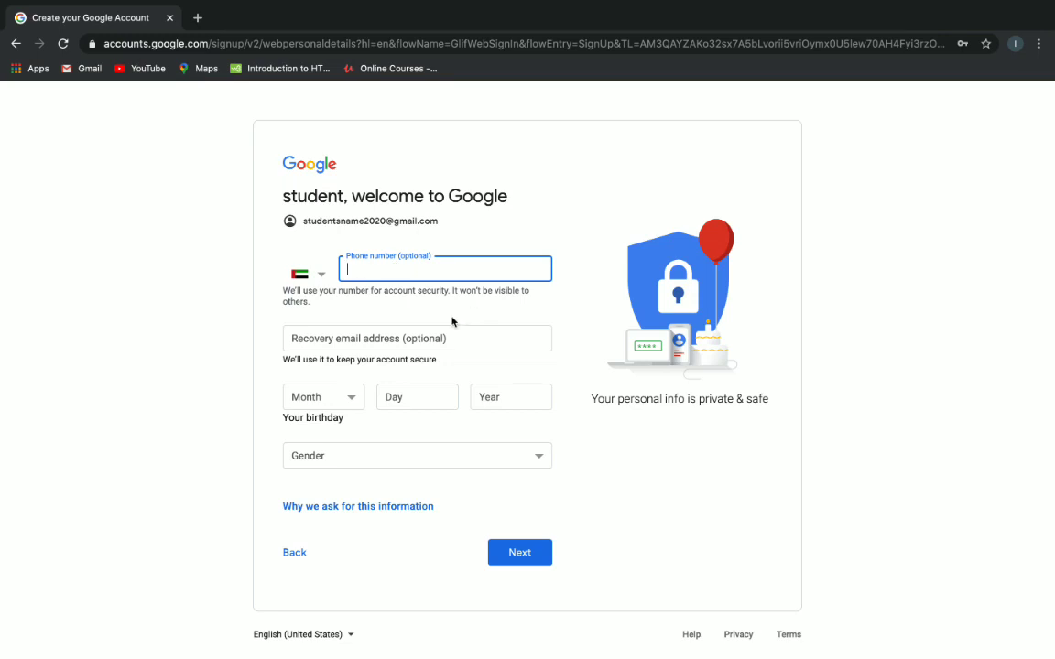
left_click(416, 338)
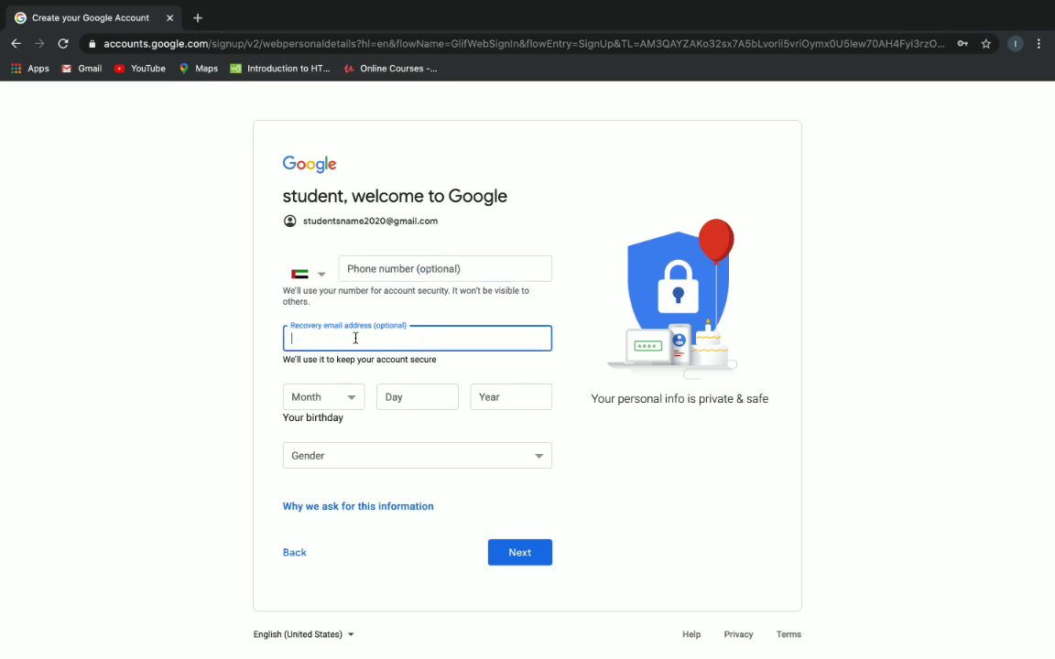
mouse_move(401, 338)
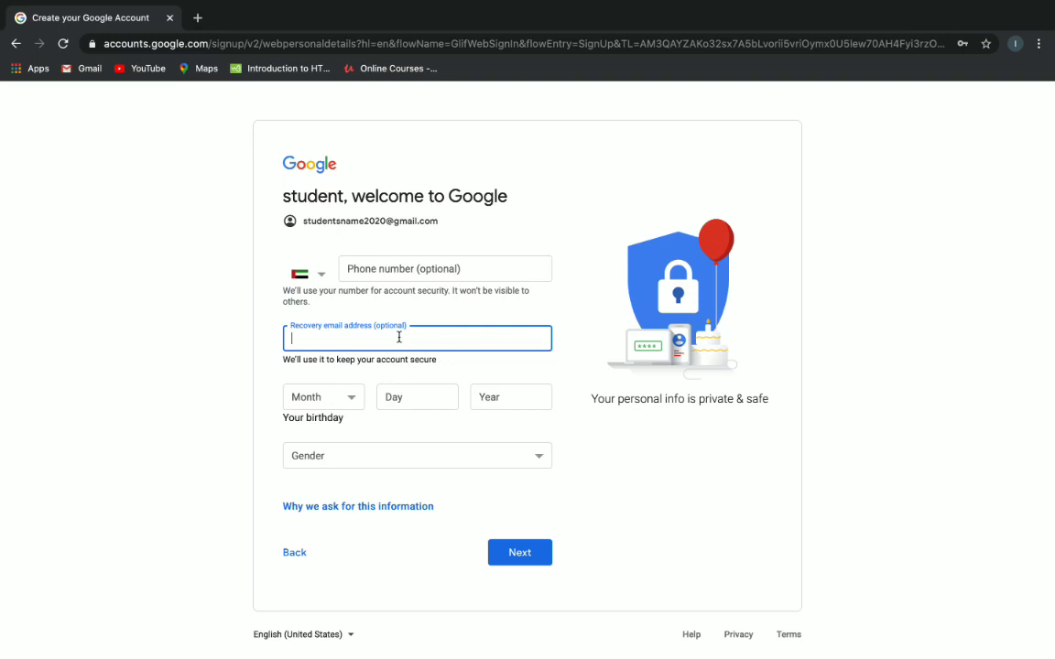
mouse_move(370, 442)
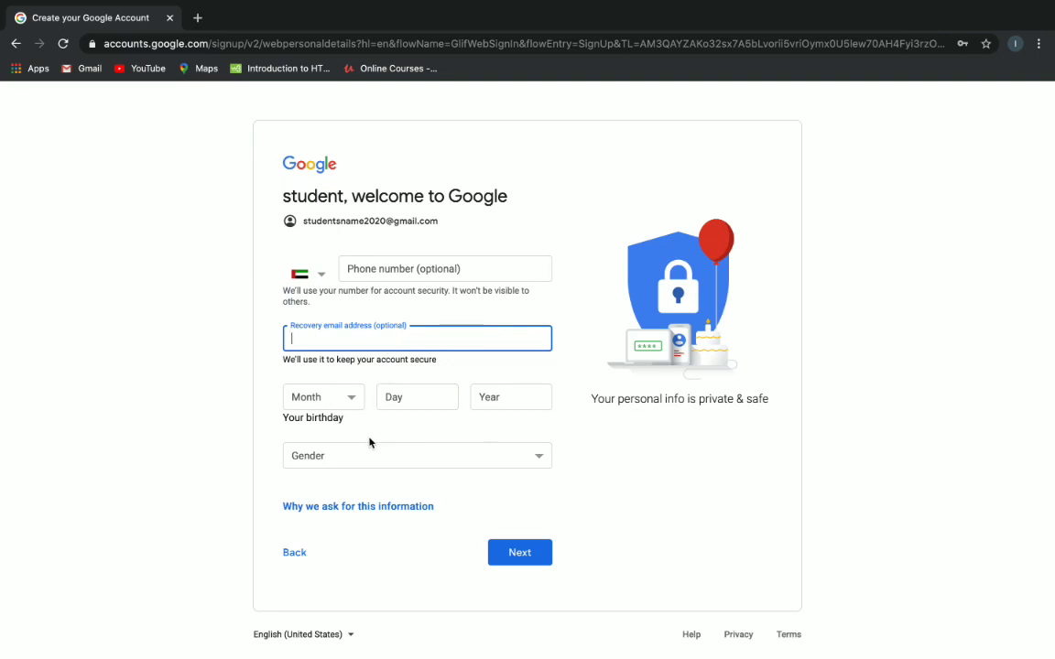
left_click(322, 397)
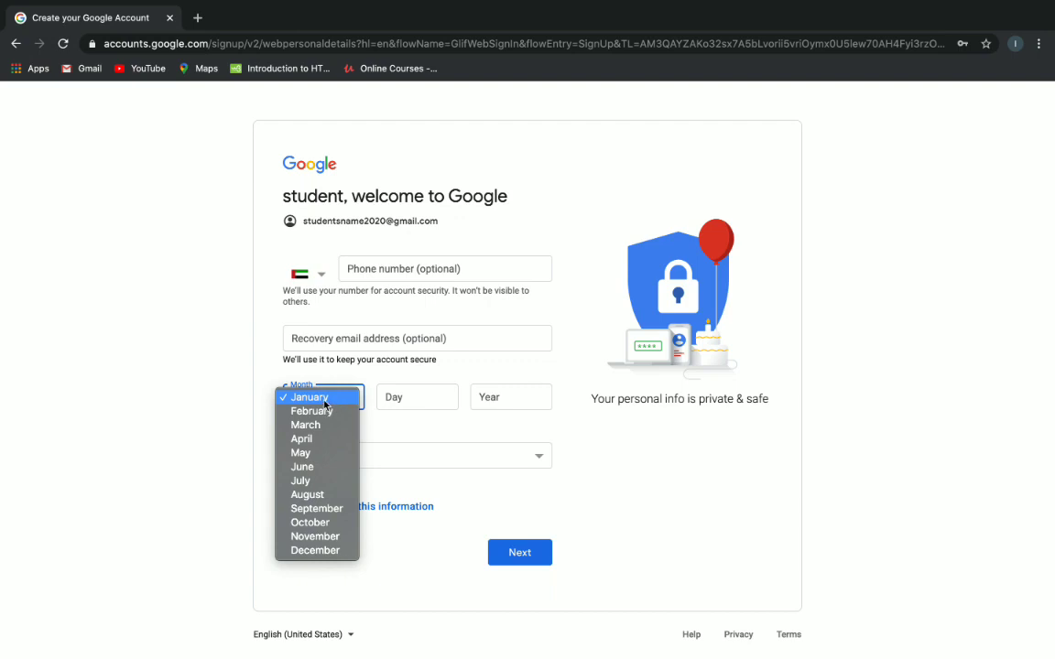
left_click(309, 396)
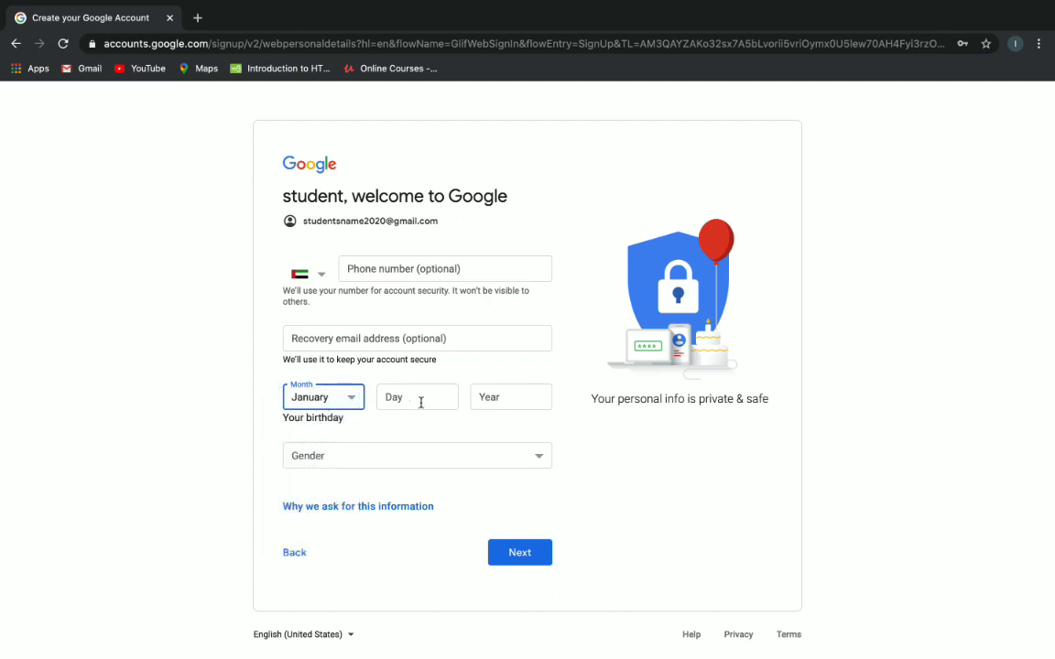
type("1")
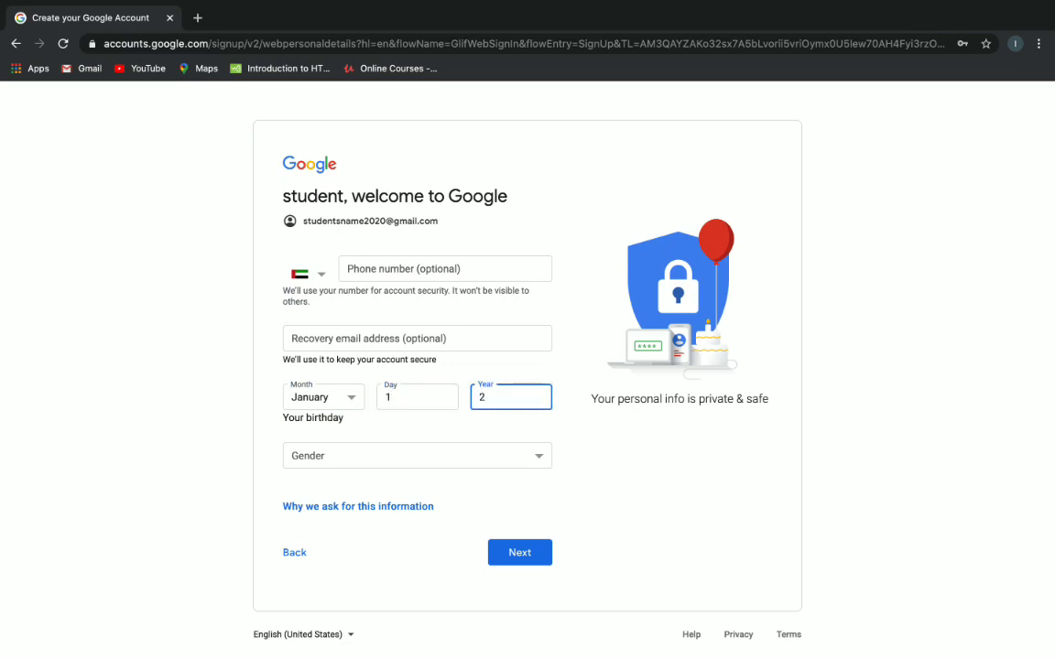
type("010")
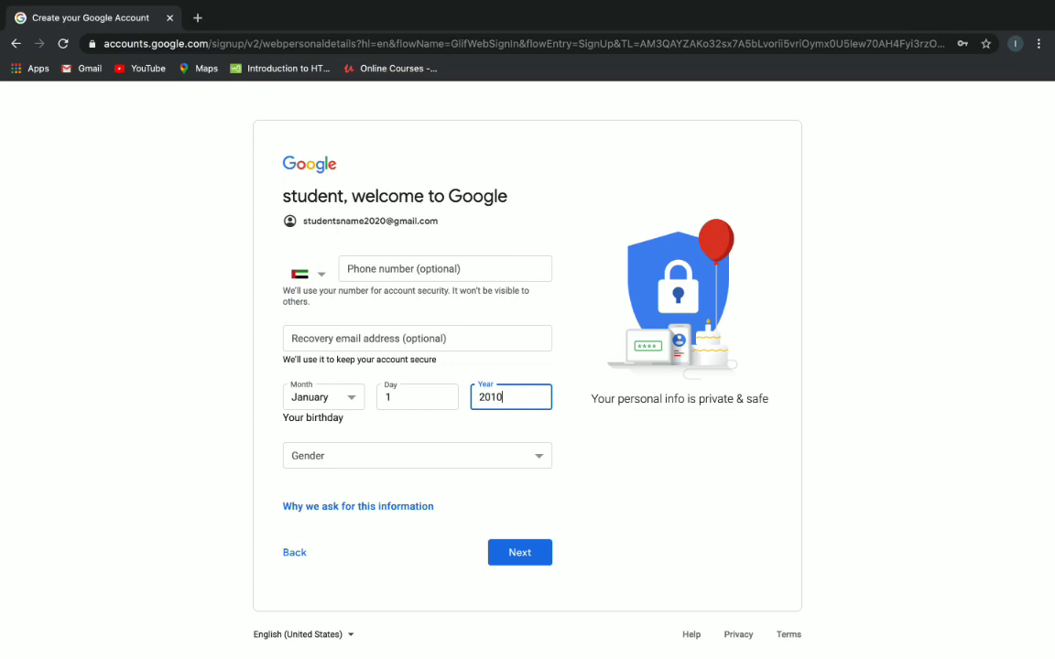
Set gender to Male and submit the personal details.
left_click(416, 455)
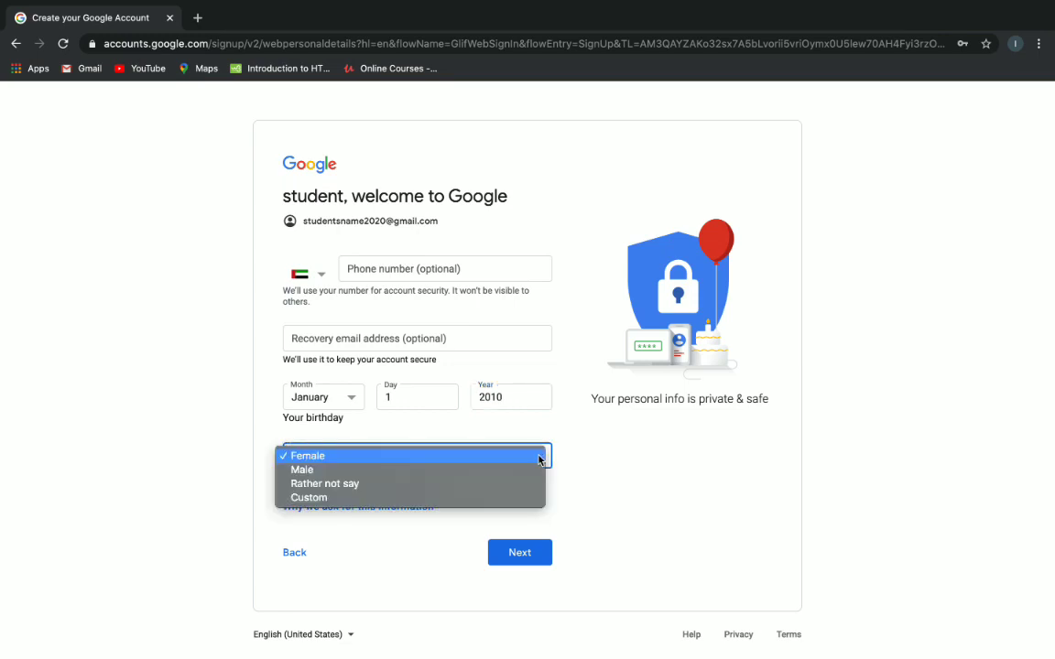
left_click(302, 468)
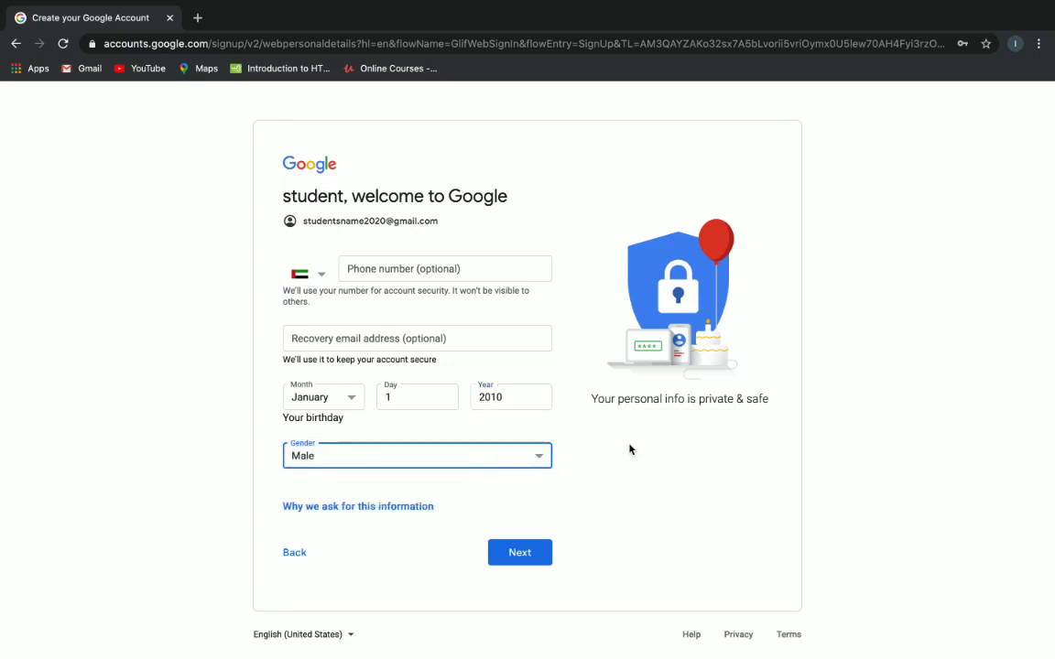
mouse_move(592, 520)
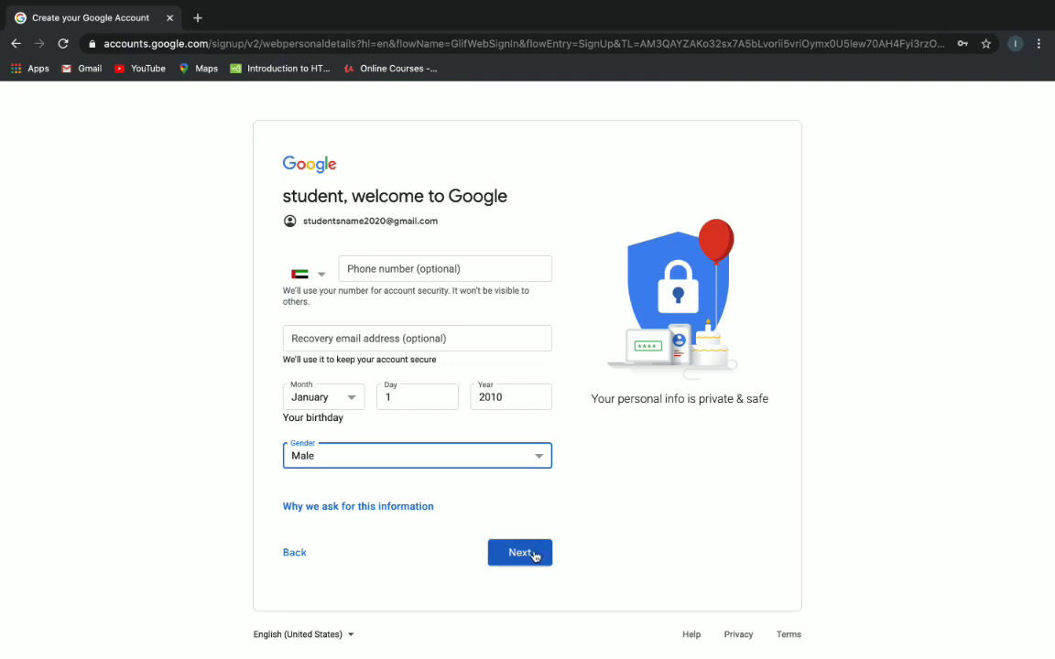
left_click(520, 552)
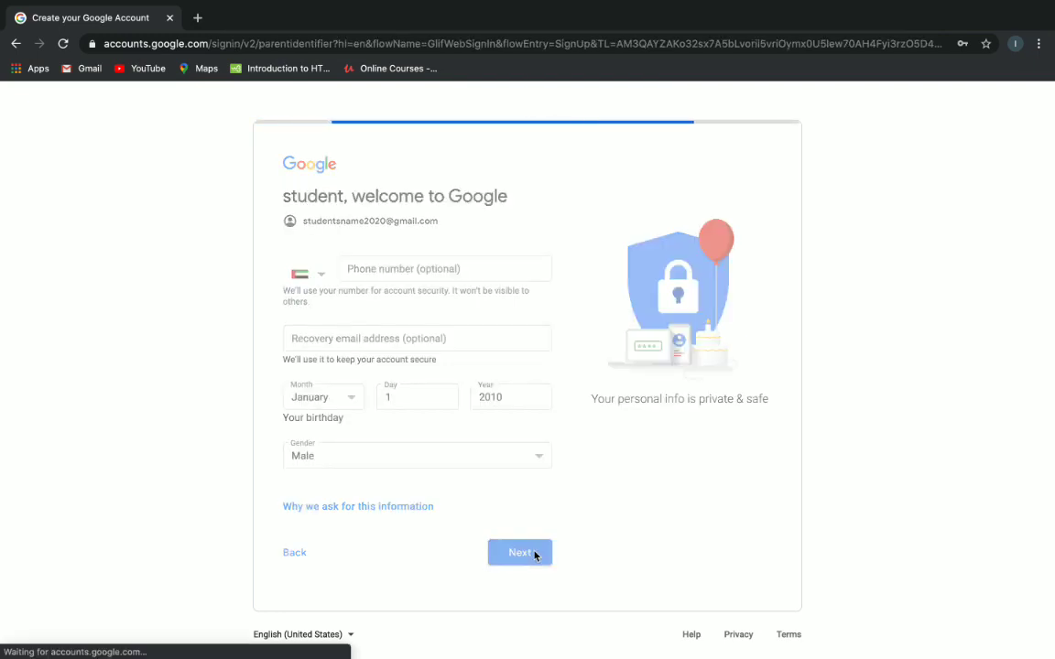
Enter the parent's Gmail address in the Parent email field and submit it.
left_click(519, 552)
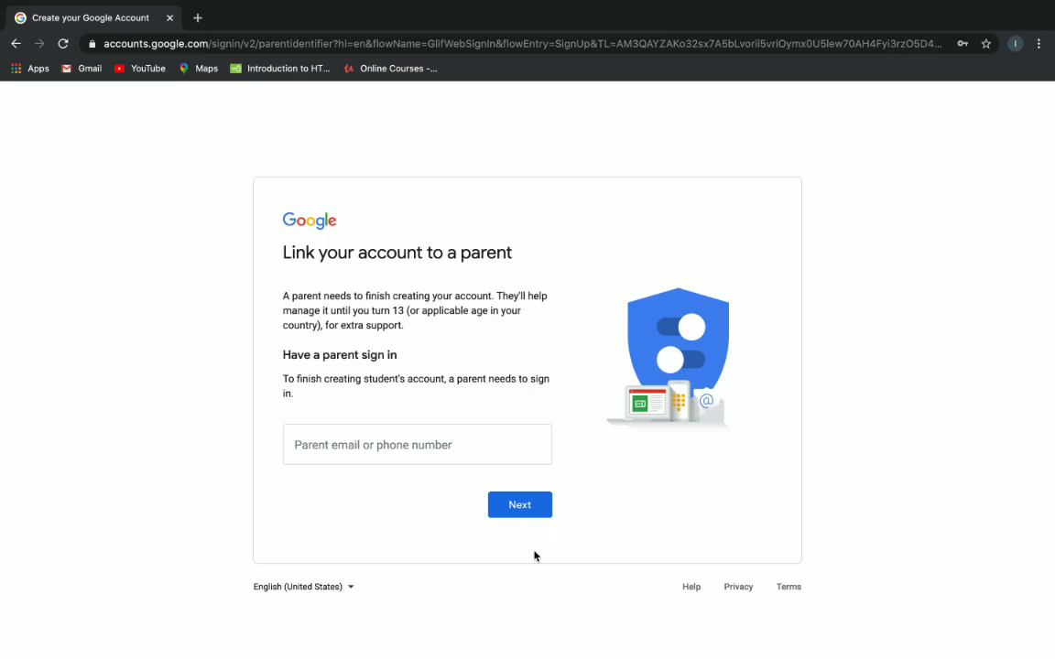
mouse_move(589, 327)
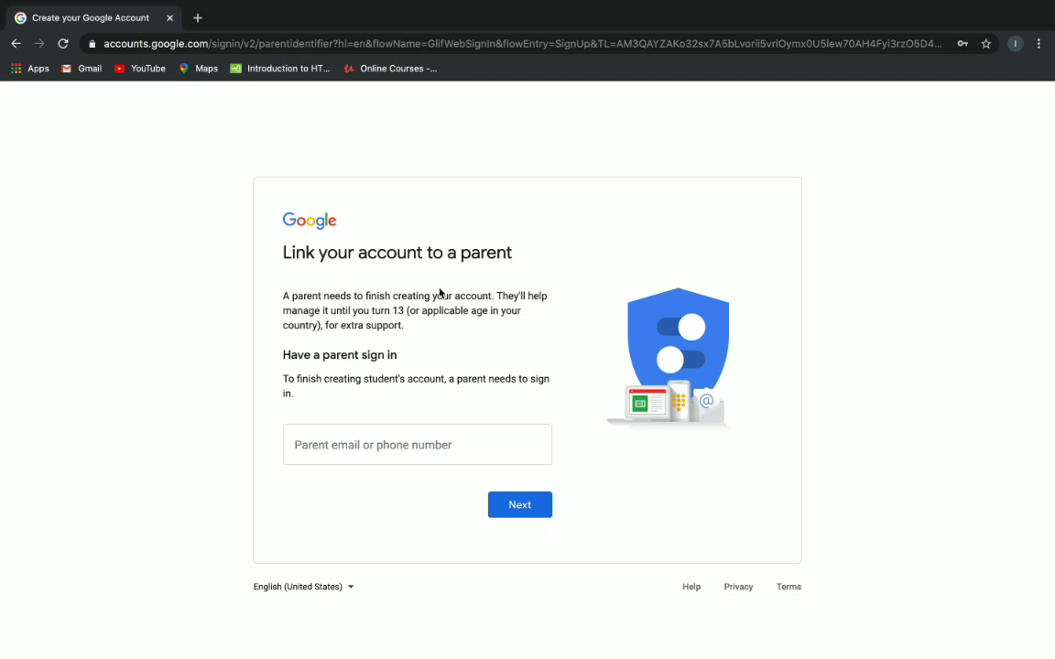
left_click(416, 444)
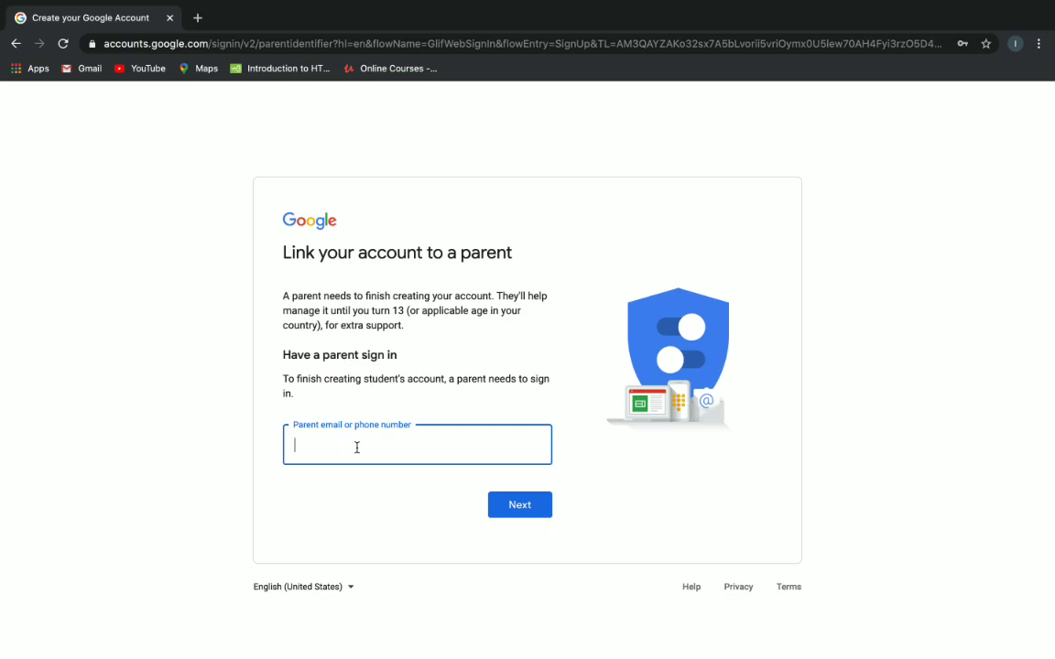
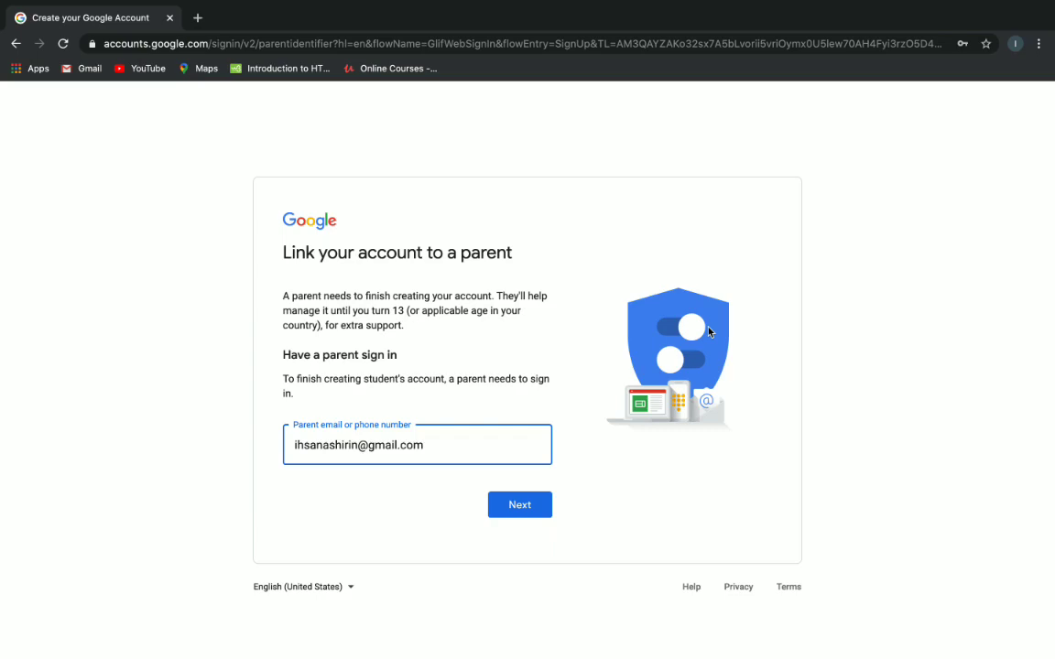
left_click(519, 505)
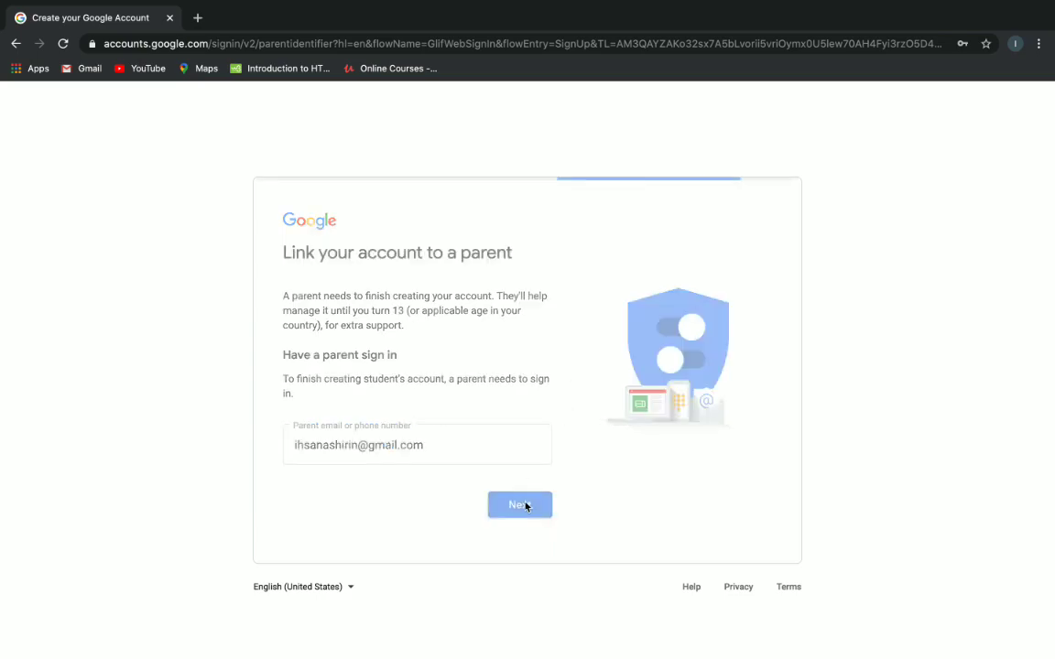
Tick both agreements on the Parental consent page and agree.
left_click(519, 504)
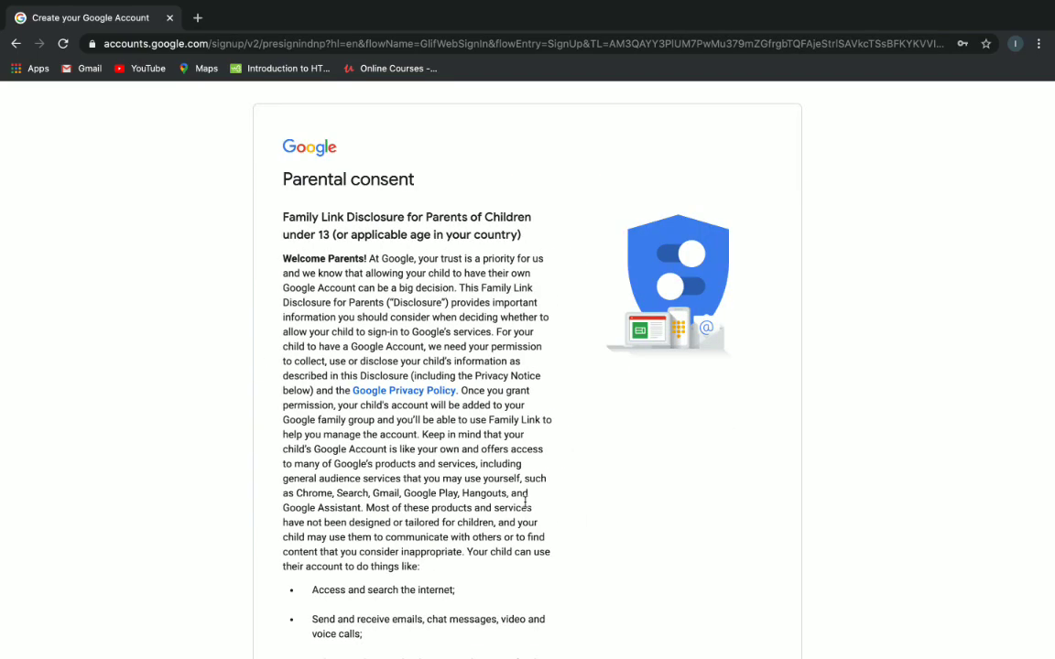
scroll("down", 3)
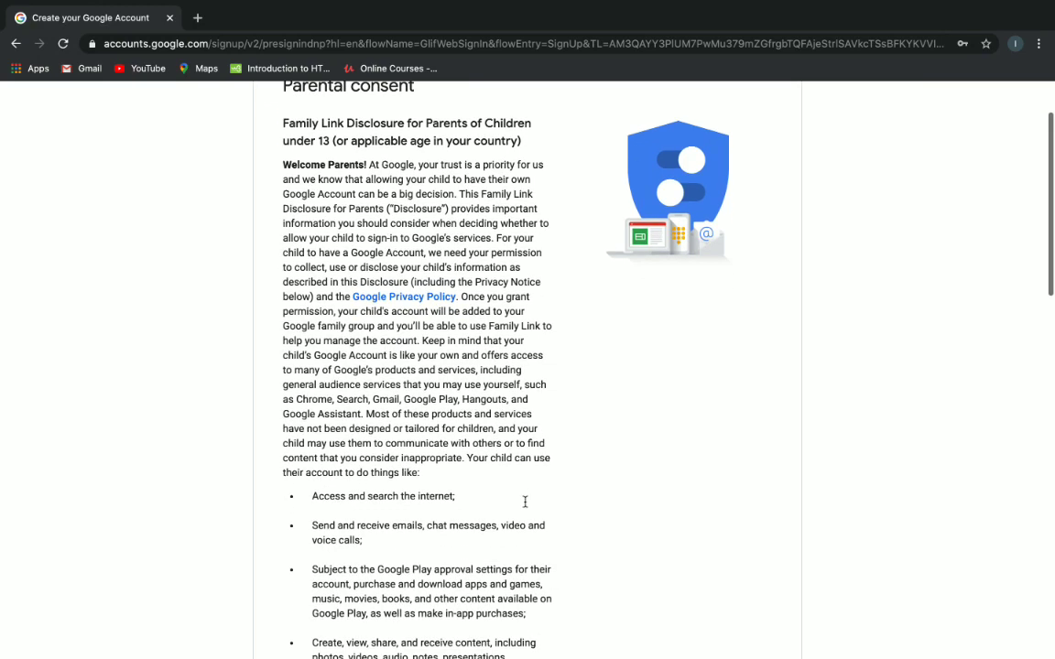
scroll("down", 3)
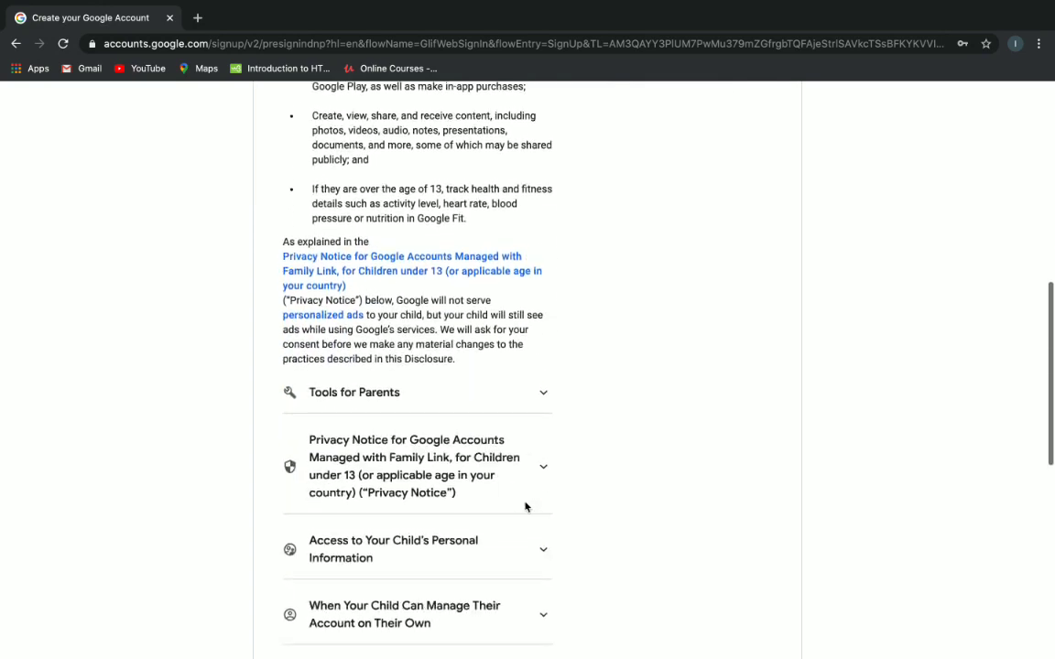
scroll("down", 3)
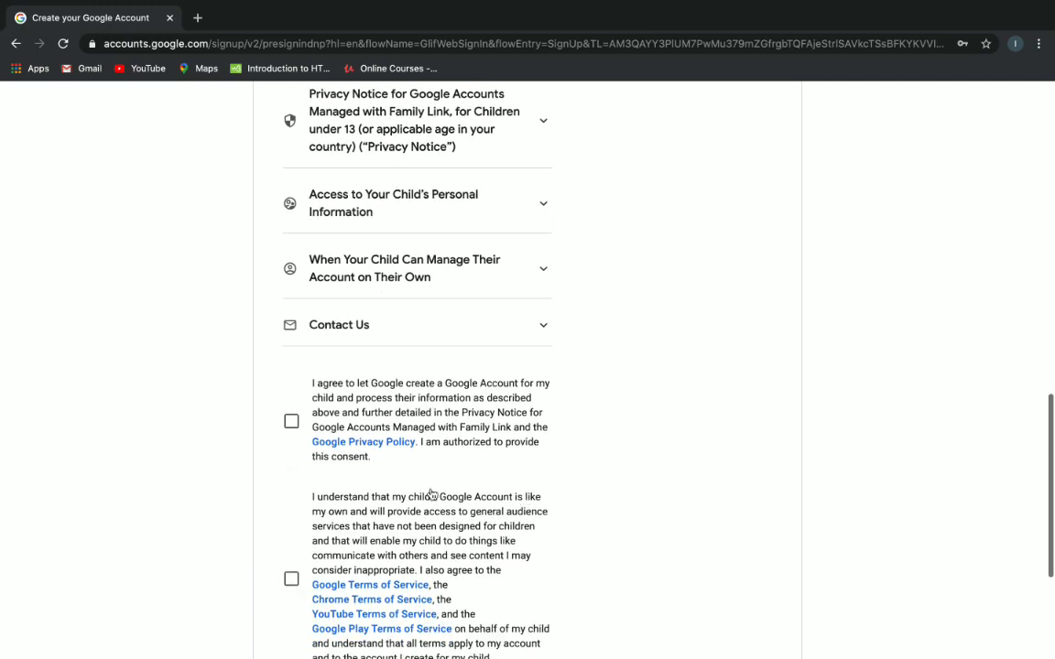
left_click(291, 421)
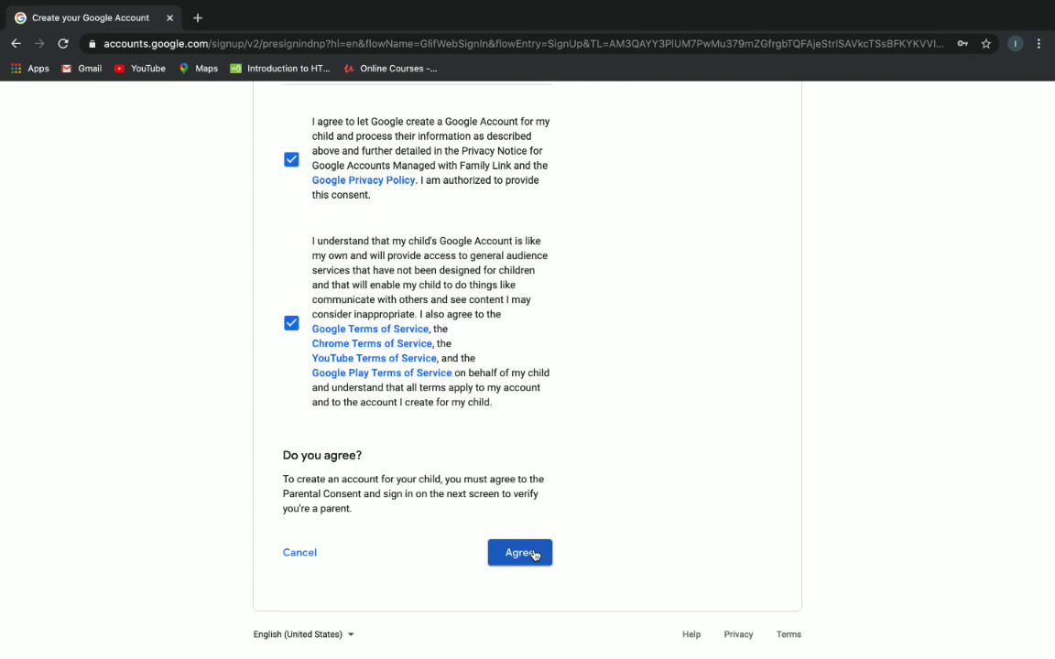
left_click(519, 552)
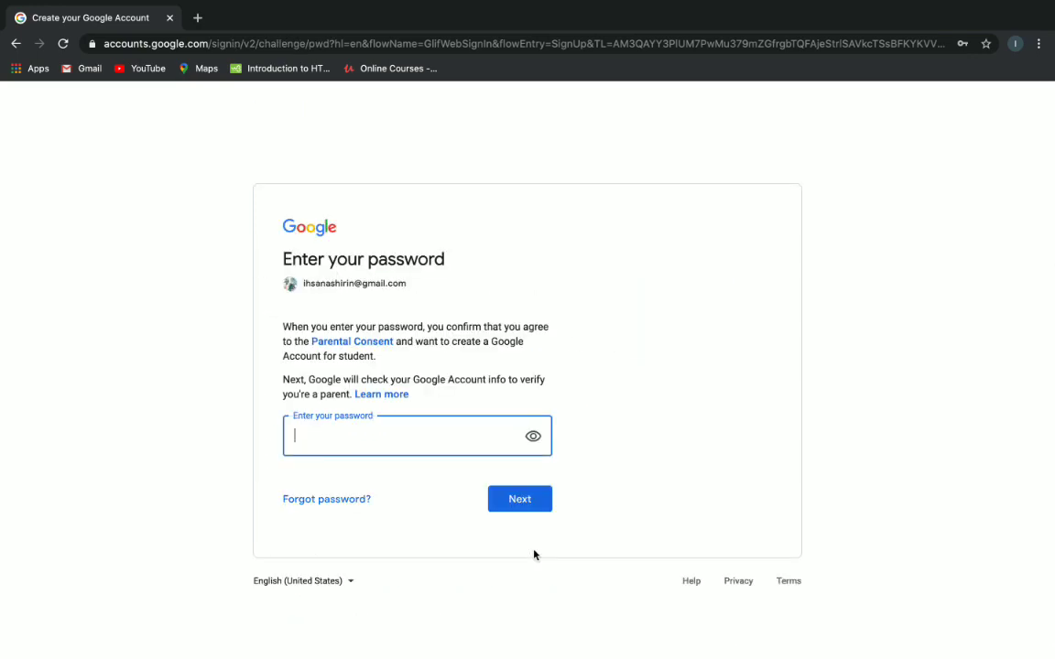
mouse_move(363, 431)
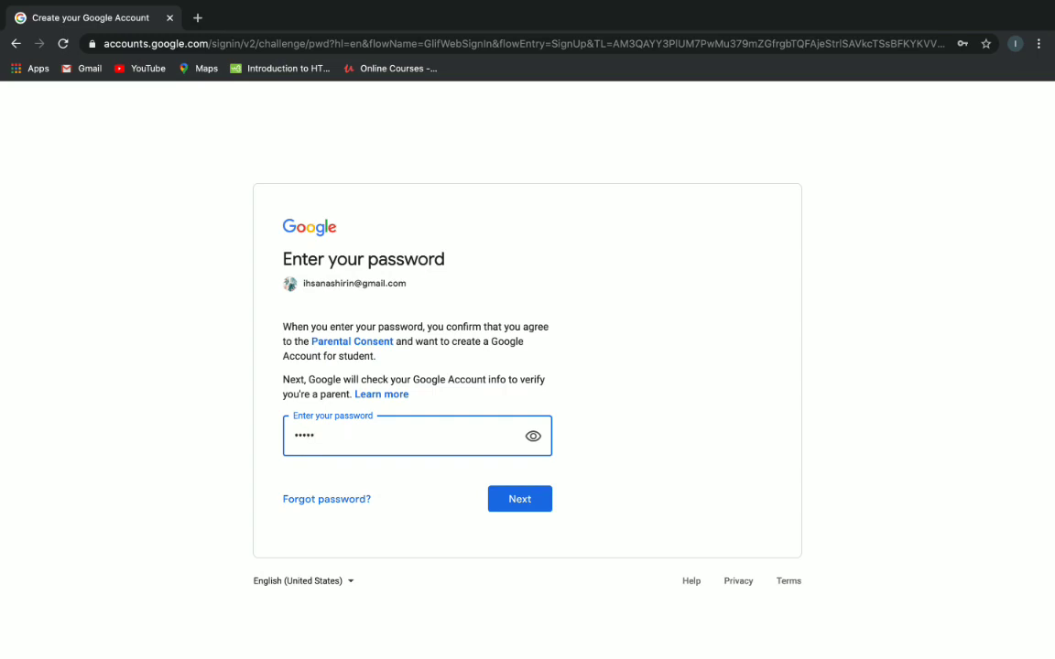
Submit the parent account password to give consent.
left_click(519, 498)
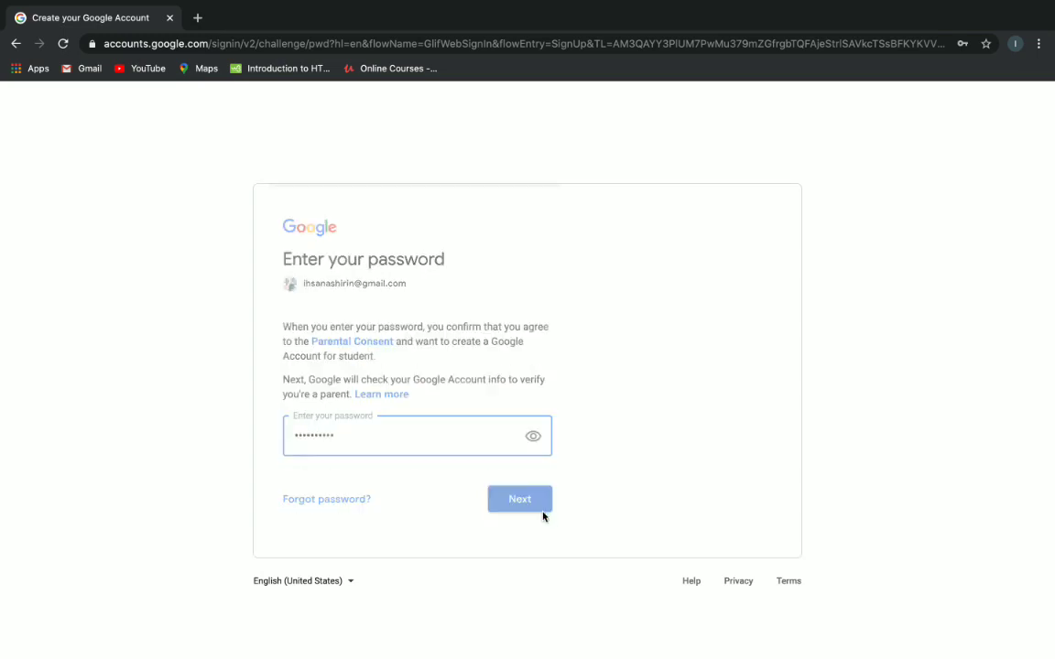
left_click(519, 498)
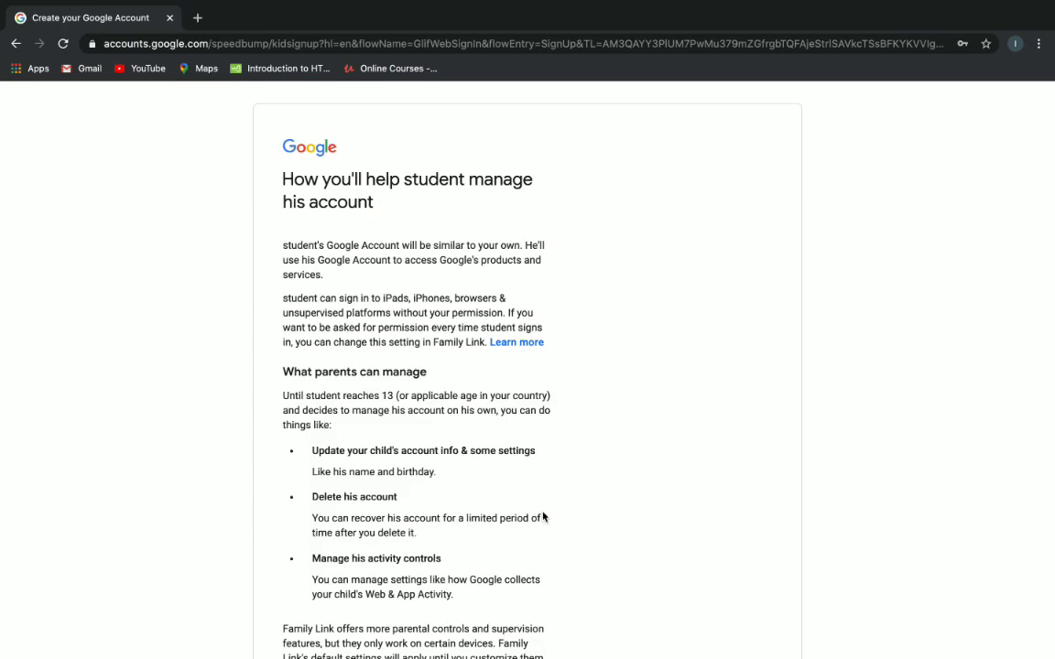
Move past the account management overview and agree to start a family group.
scroll("down", 3)
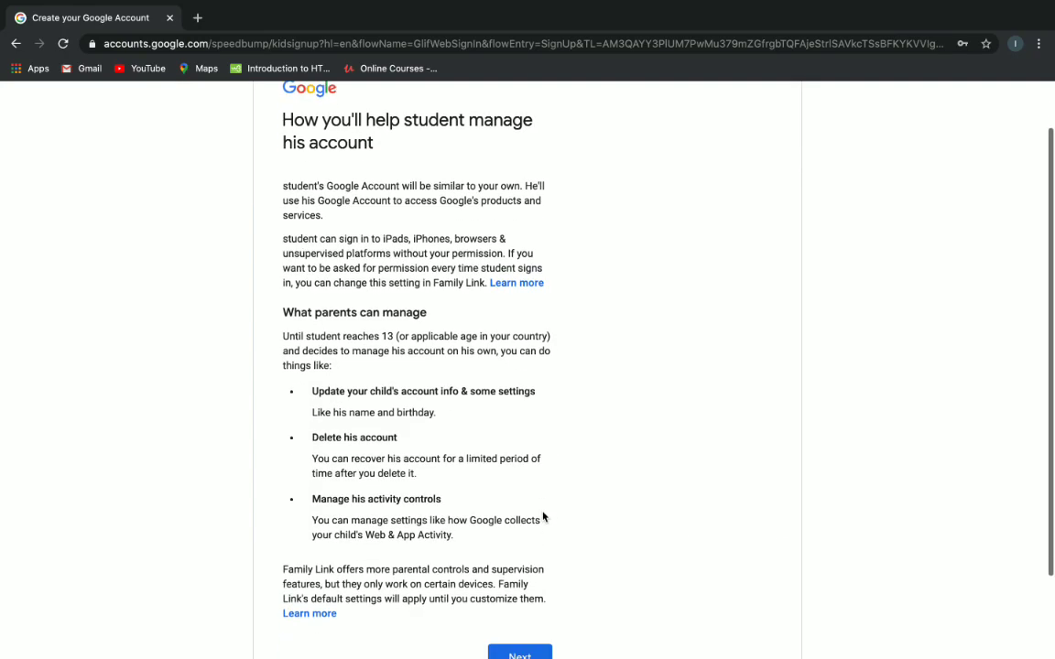
scroll("down", 3)
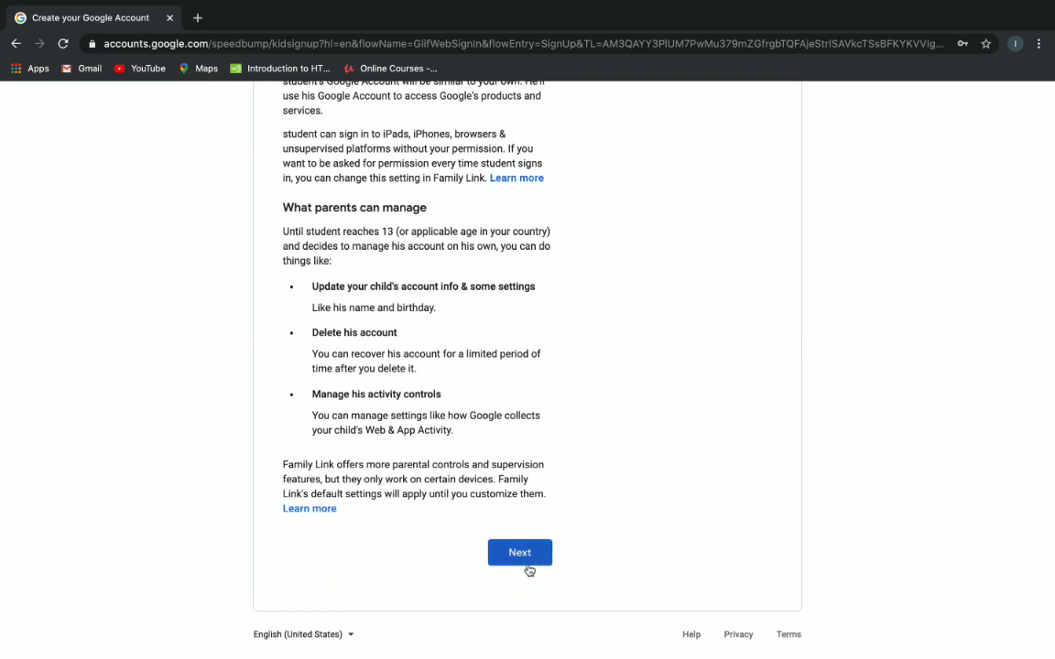
left_click(519, 552)
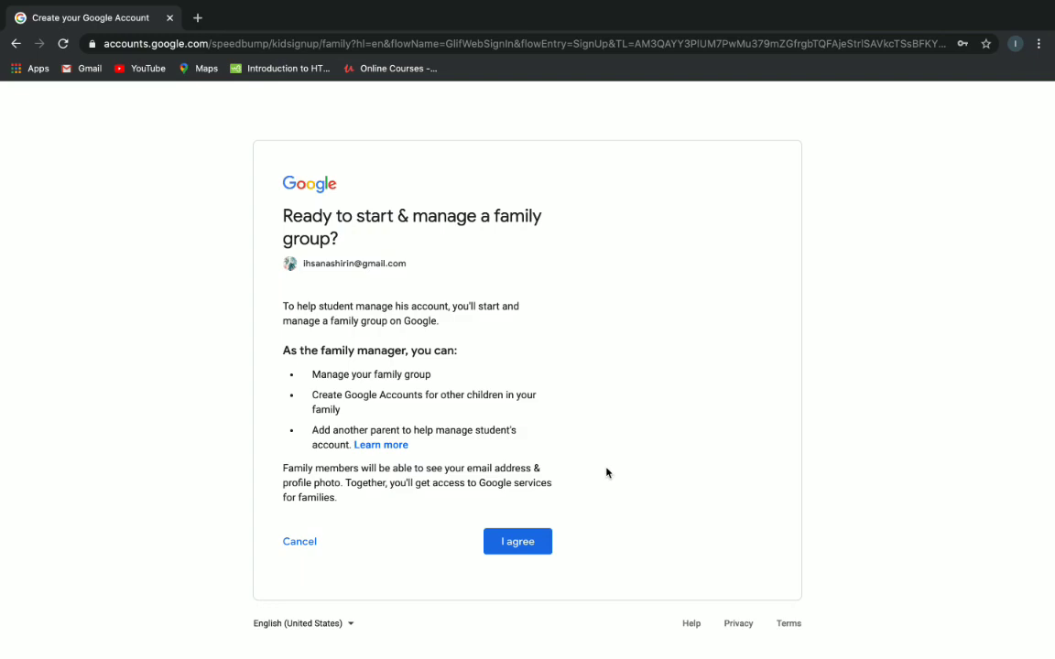
mouse_move(577, 449)
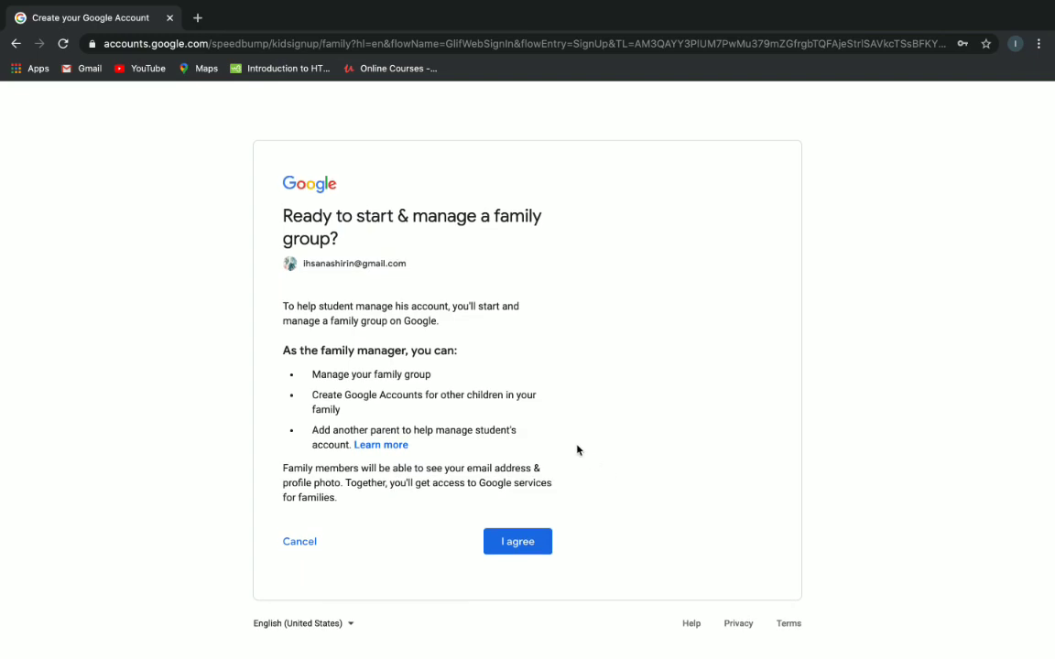
mouse_move(607, 356)
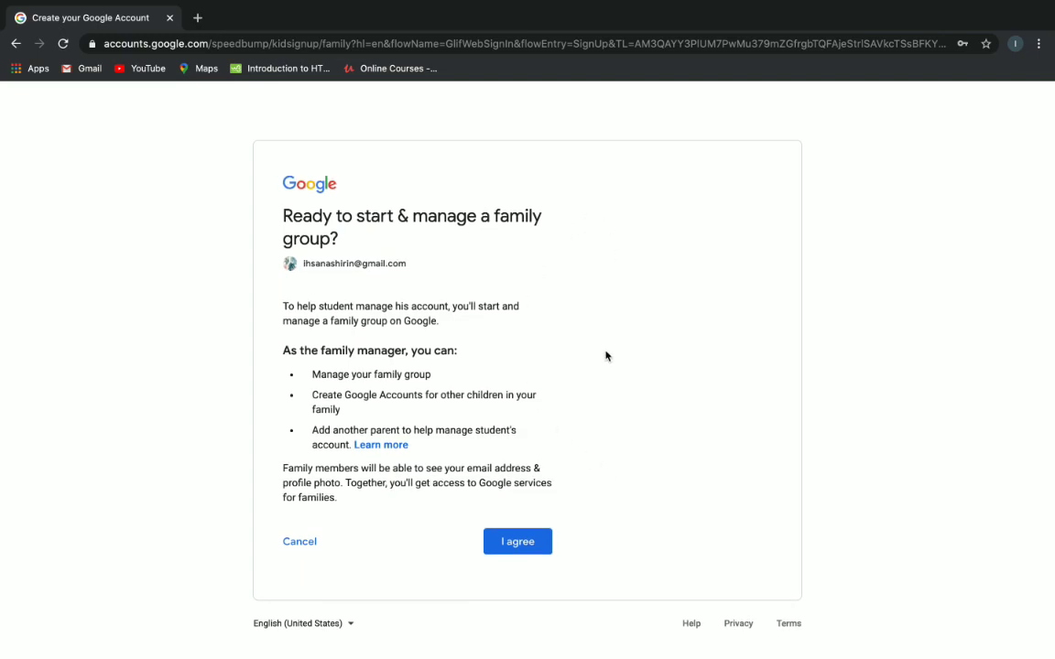
left_click(516, 541)
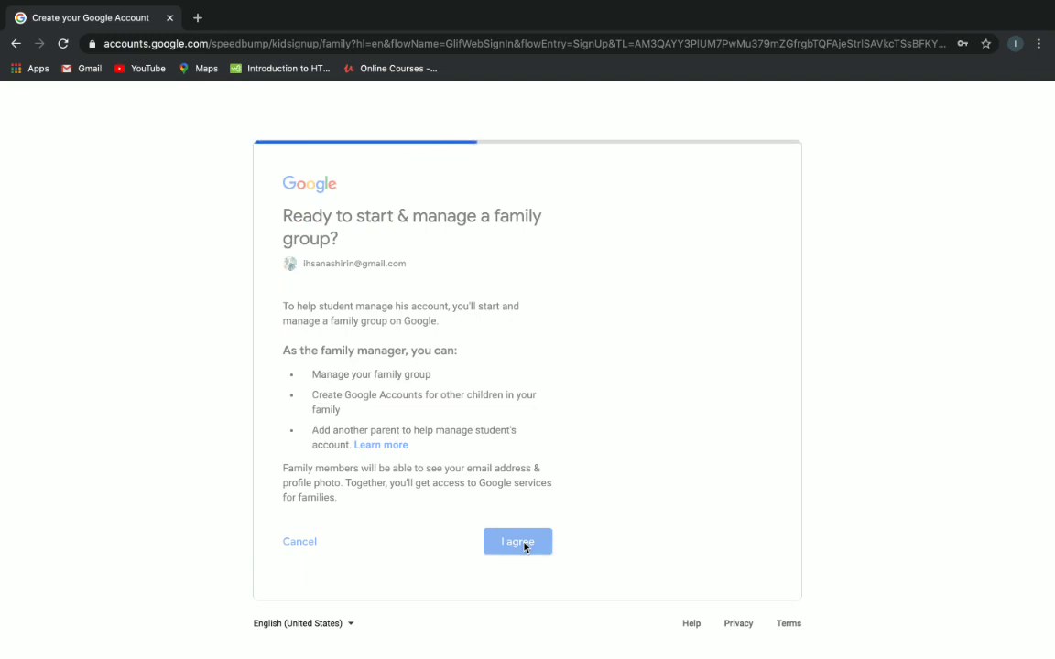
left_click(517, 541)
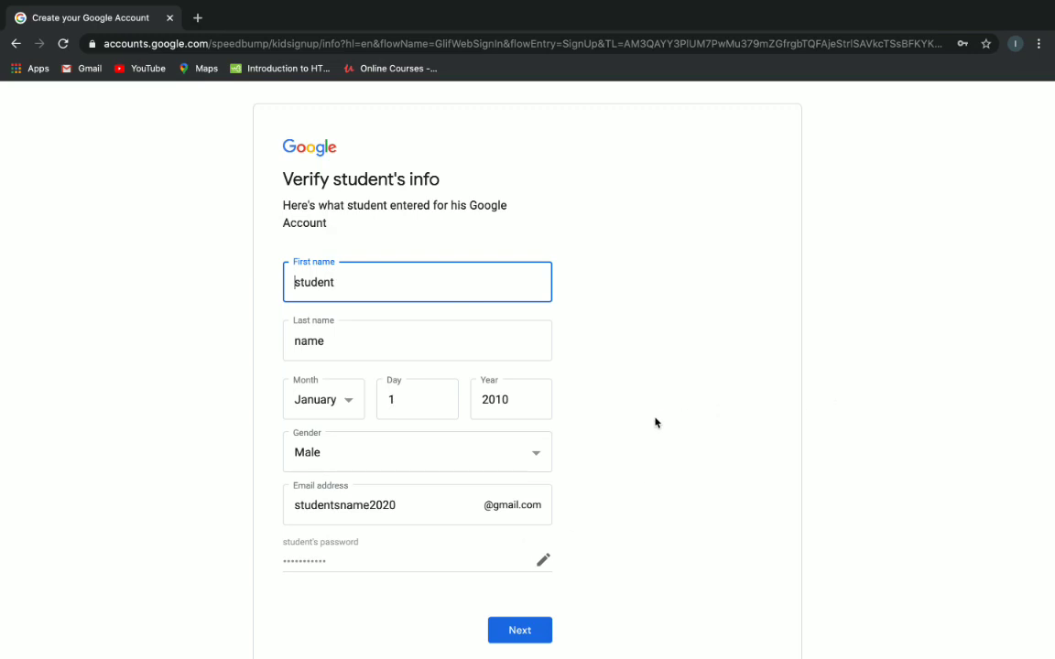
Review the student's name, birthday, gender and address, and confirm them.
scroll("down", 3)
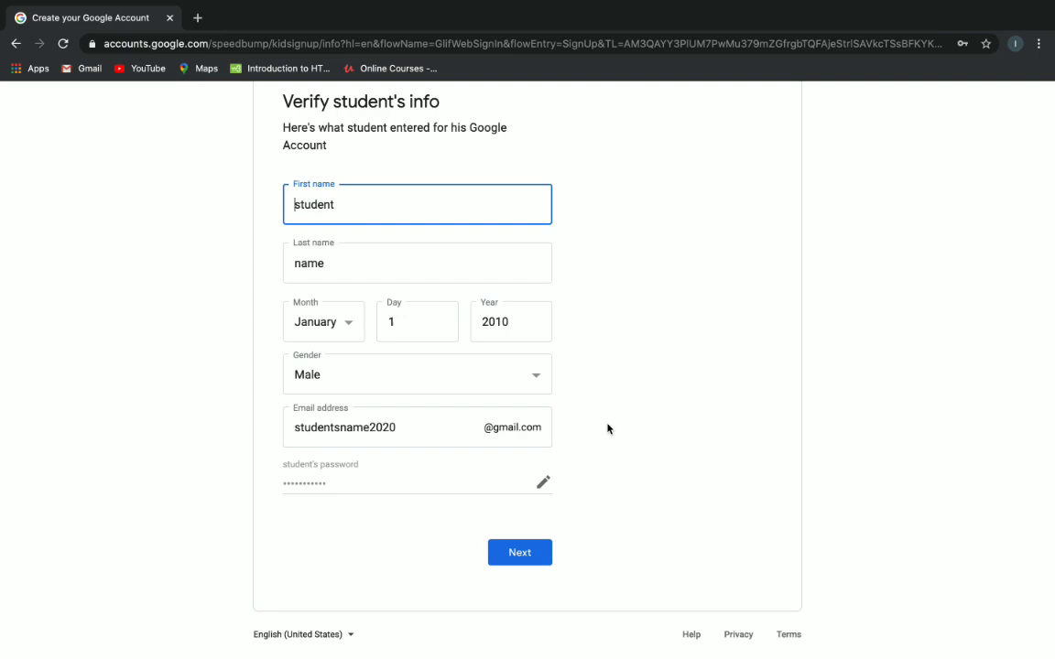
left_click(519, 552)
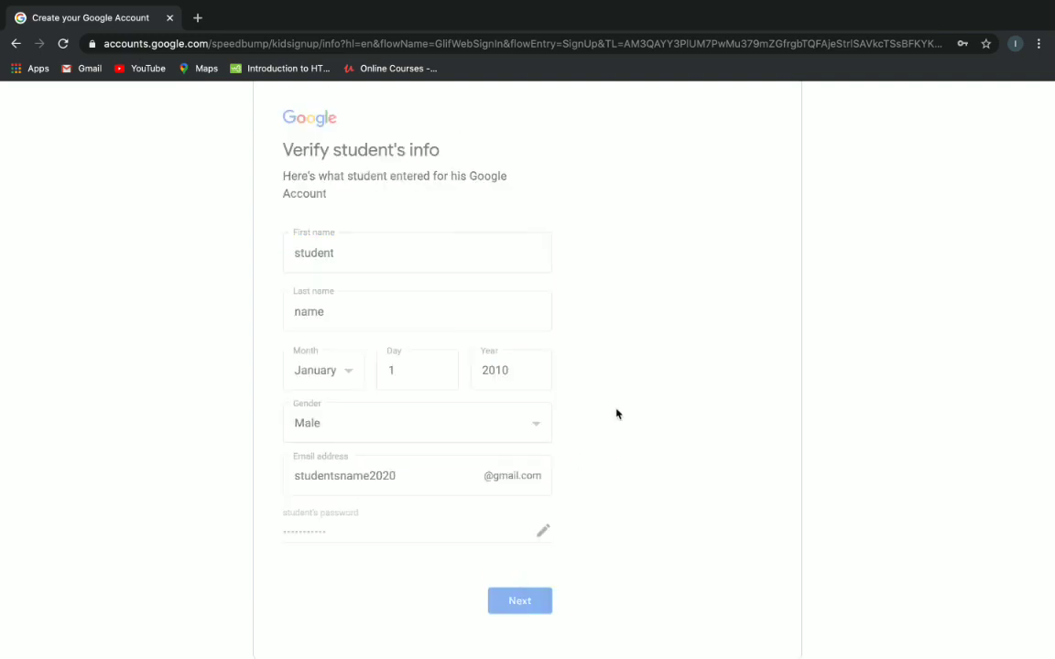
left_click(519, 601)
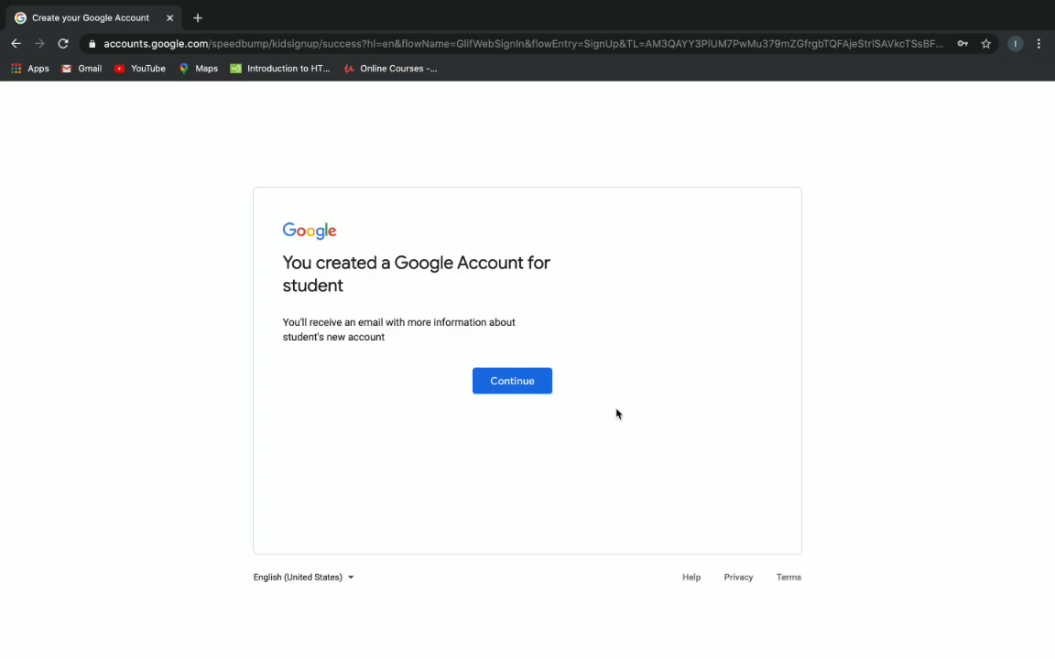
Continue past the 'You created a Google Account' confirmation page.
left_click(512, 380)
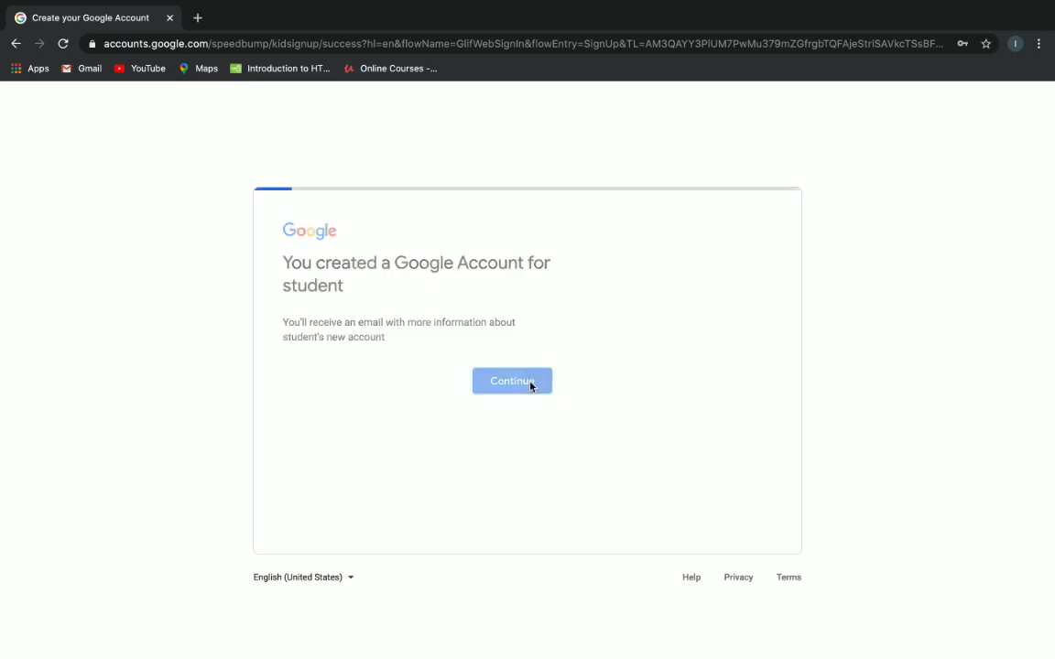
left_click(511, 381)
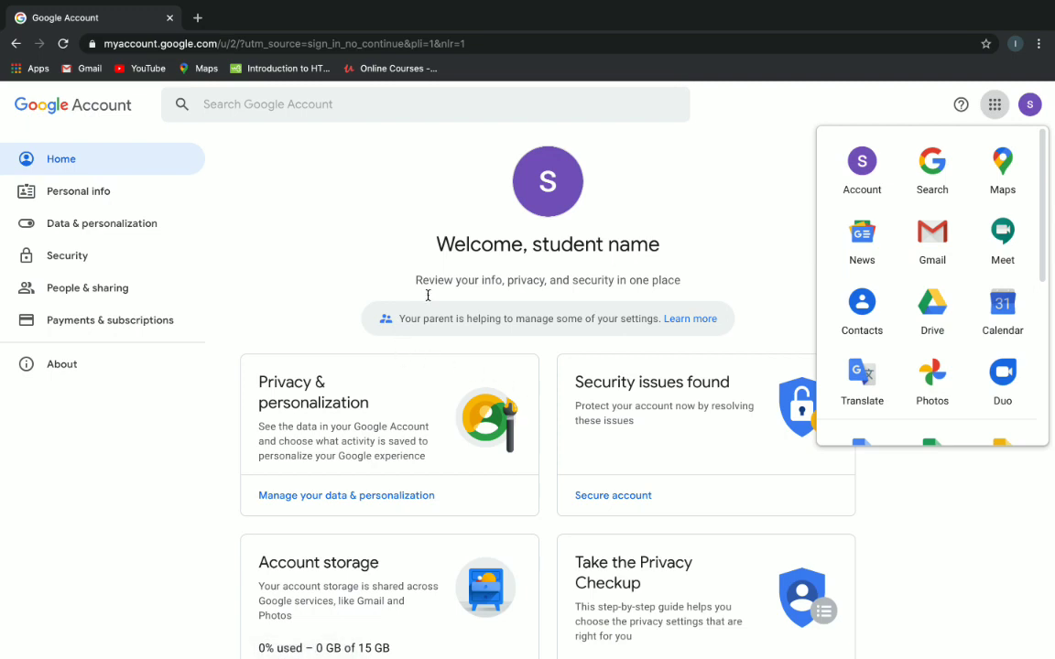
mouse_move(618, 139)
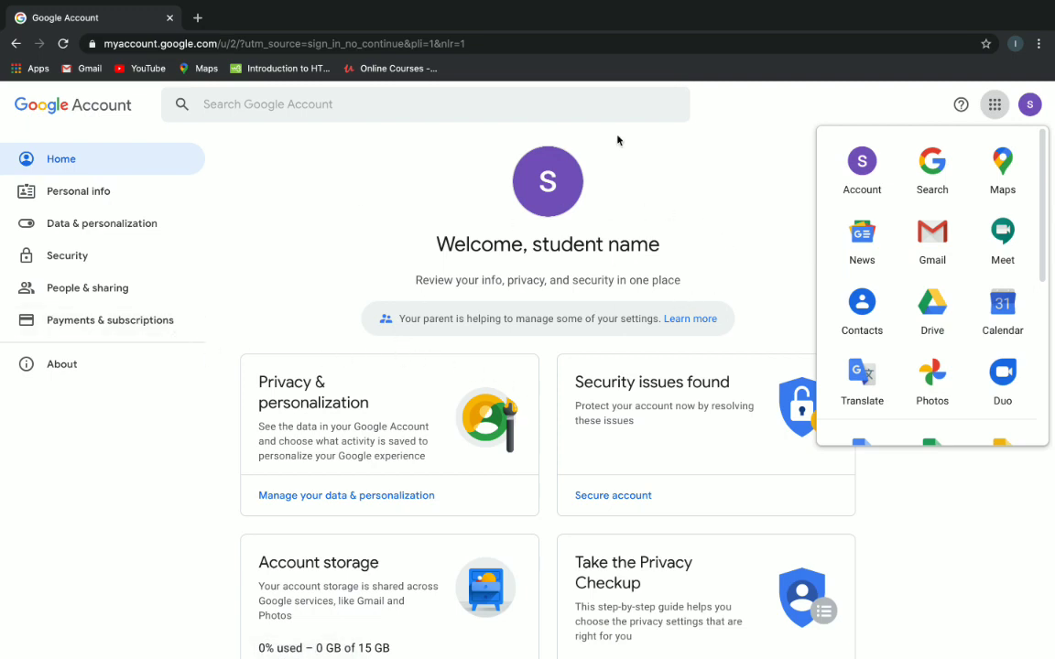
mouse_move(764, 247)
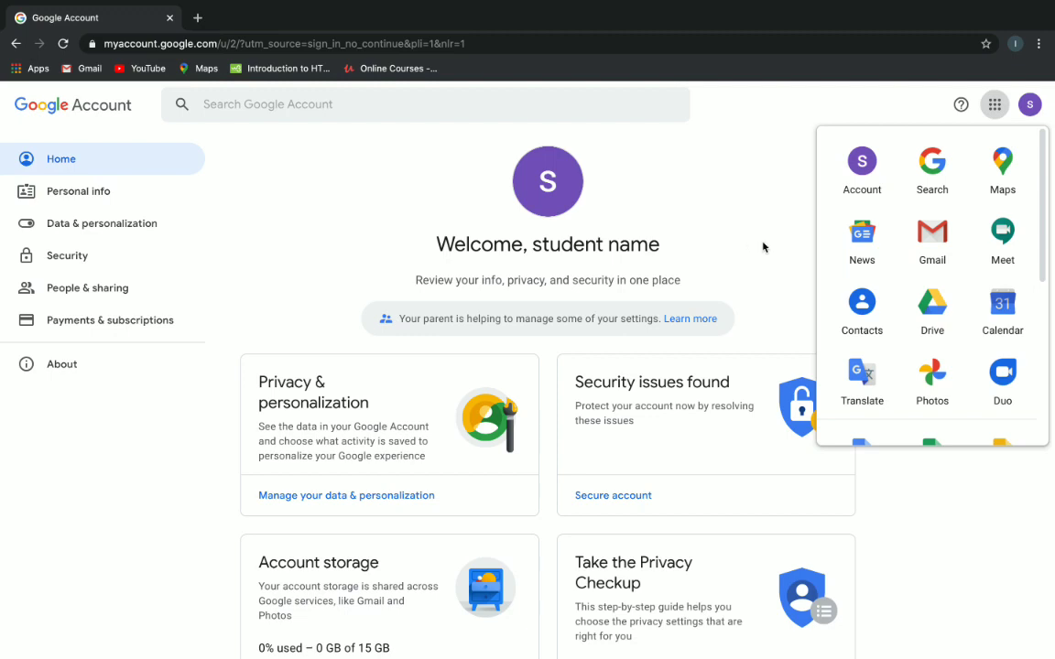
Launch Gmail from the Google apps launcher.
left_click(931, 233)
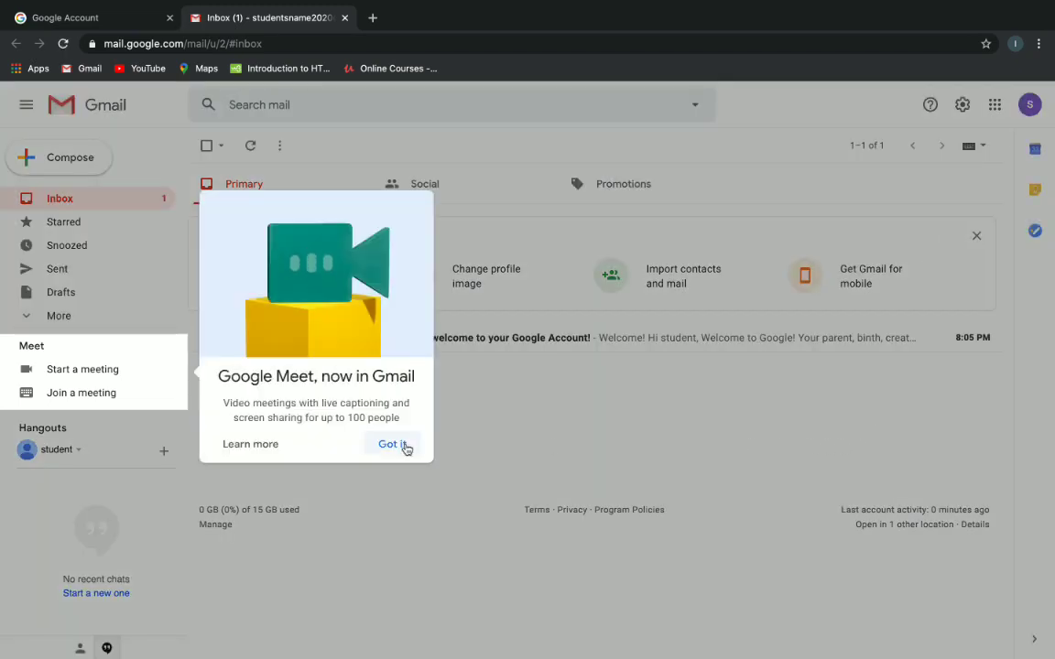
Dismiss the Google Meet introduction popup in Gmail to reveal the welcome email.
left_click(389, 444)
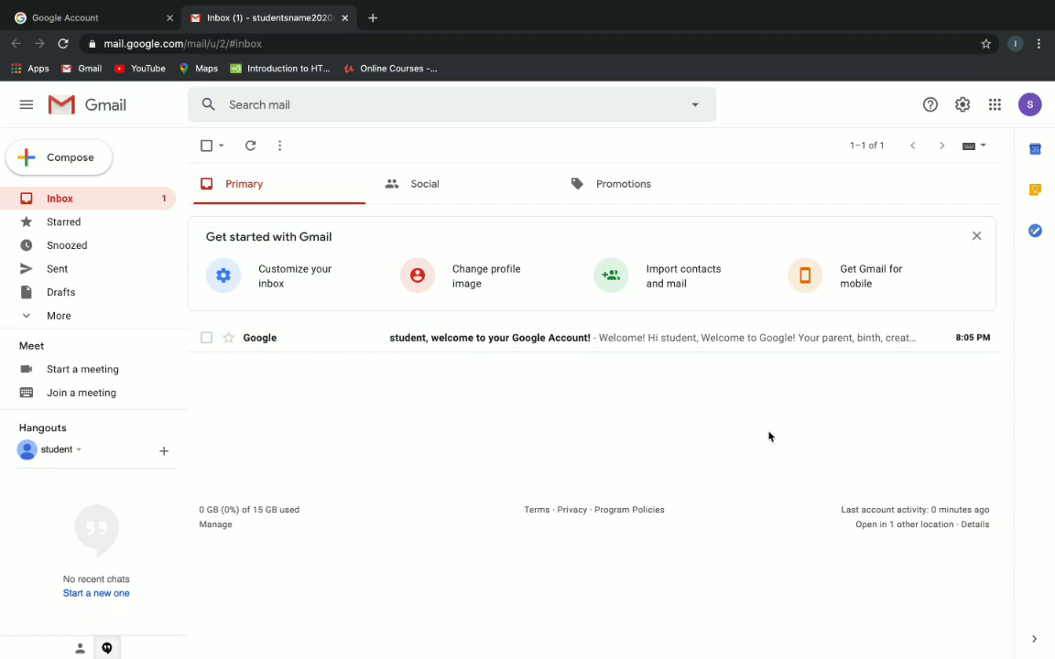
mouse_move(627, 450)
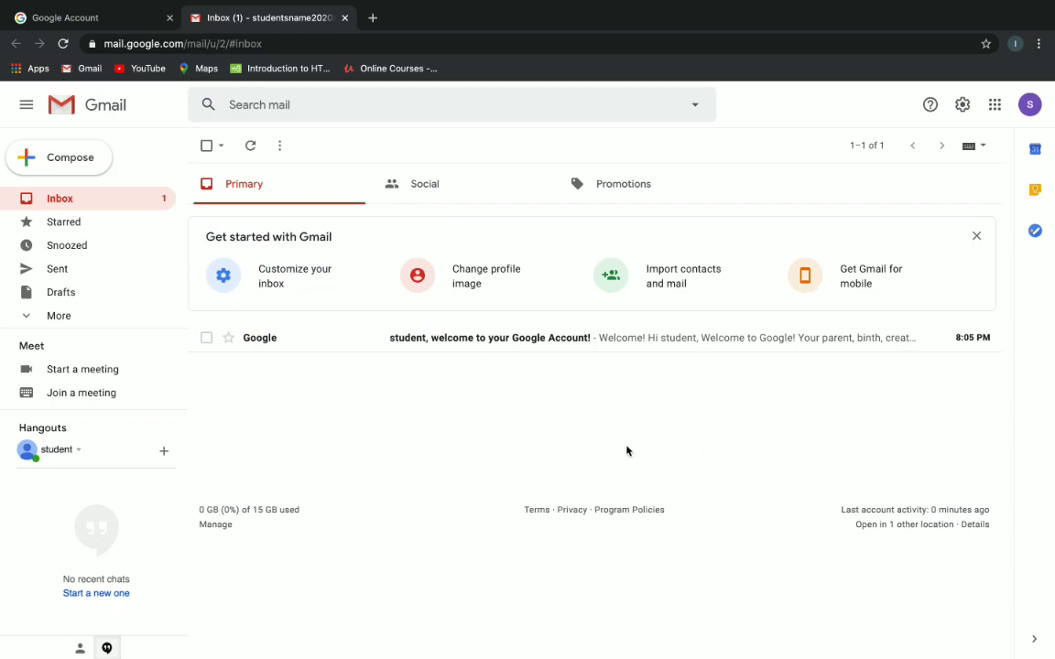
mouse_move(629, 183)
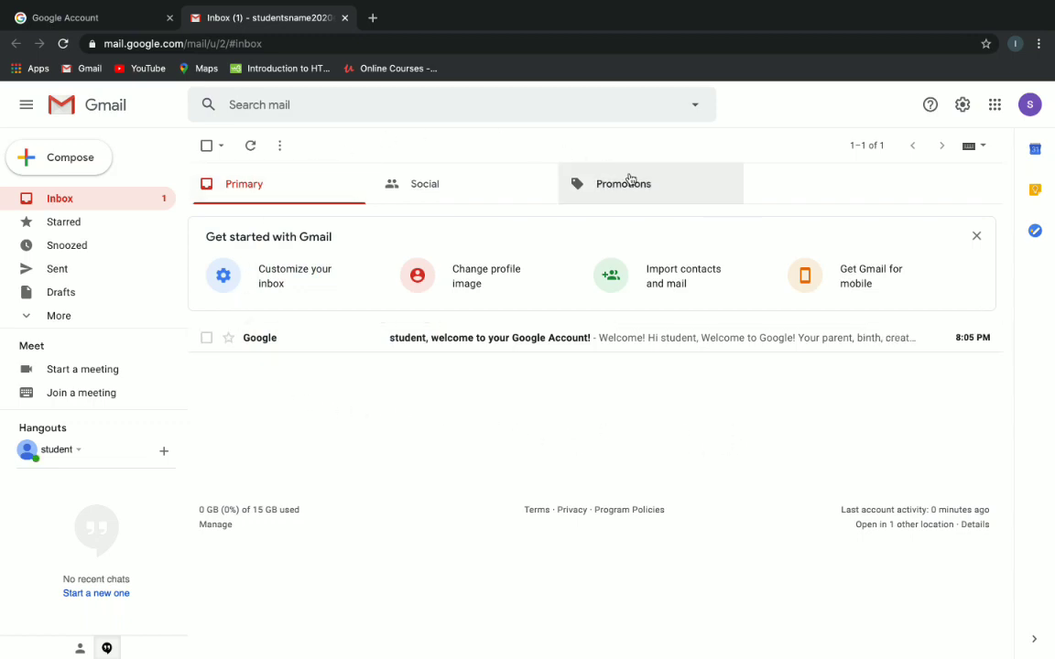
mouse_move(422, 432)
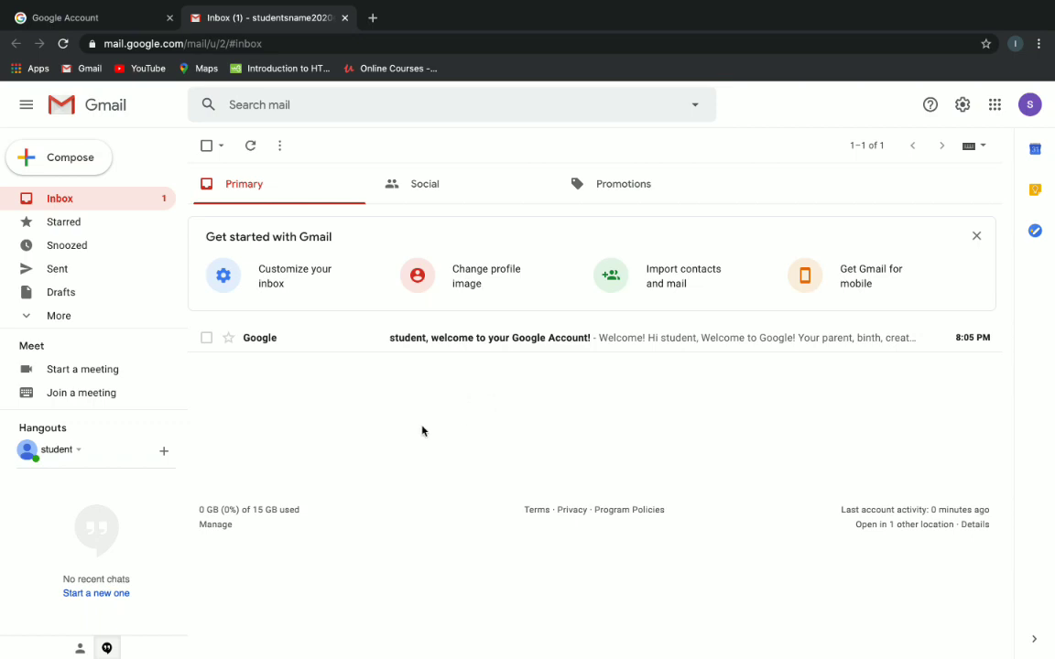